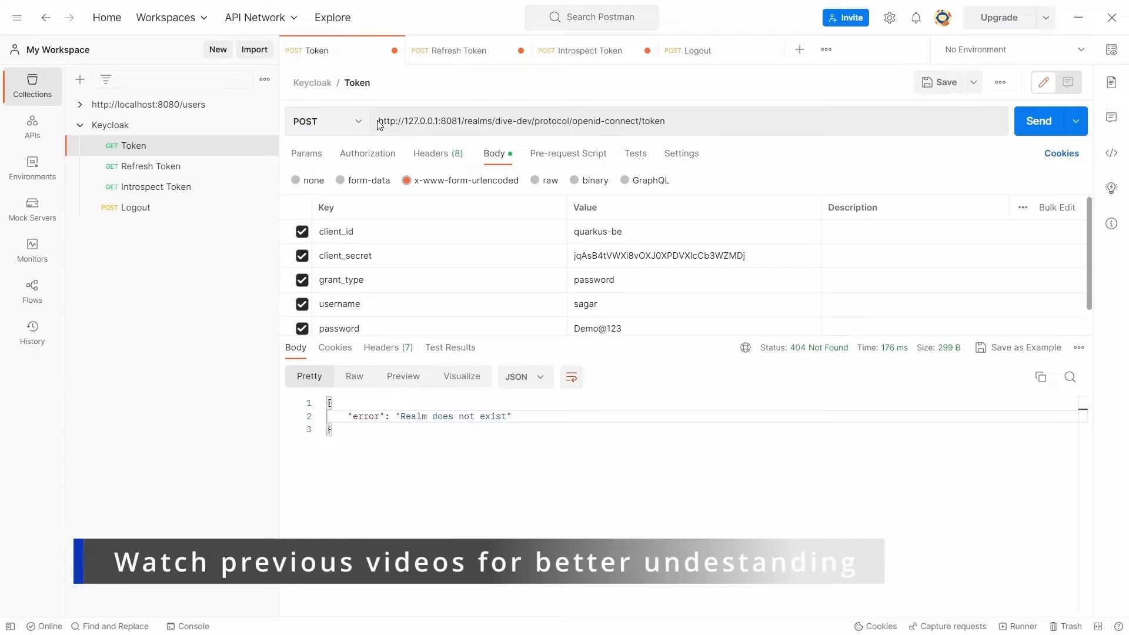
# - Copy the quarkus-be client secret from Keycloak Credentials into the Token request's client_secret
pyautogui.doubleClick(420, 121)
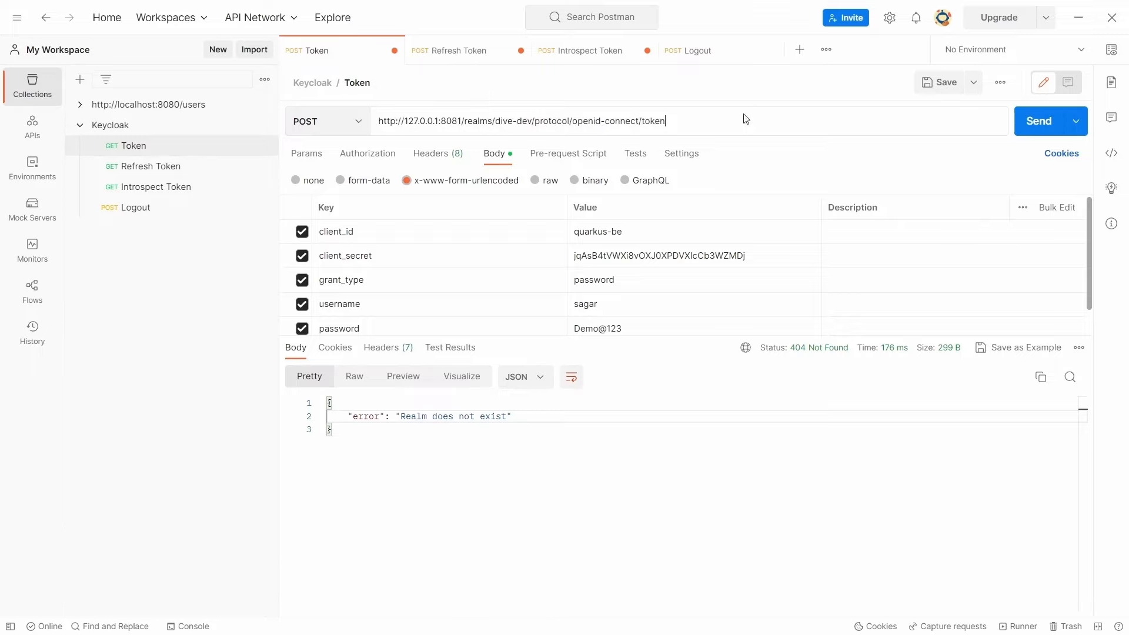
pyautogui.moveTo(702, 334); pyautogui.dragTo(702, 402)
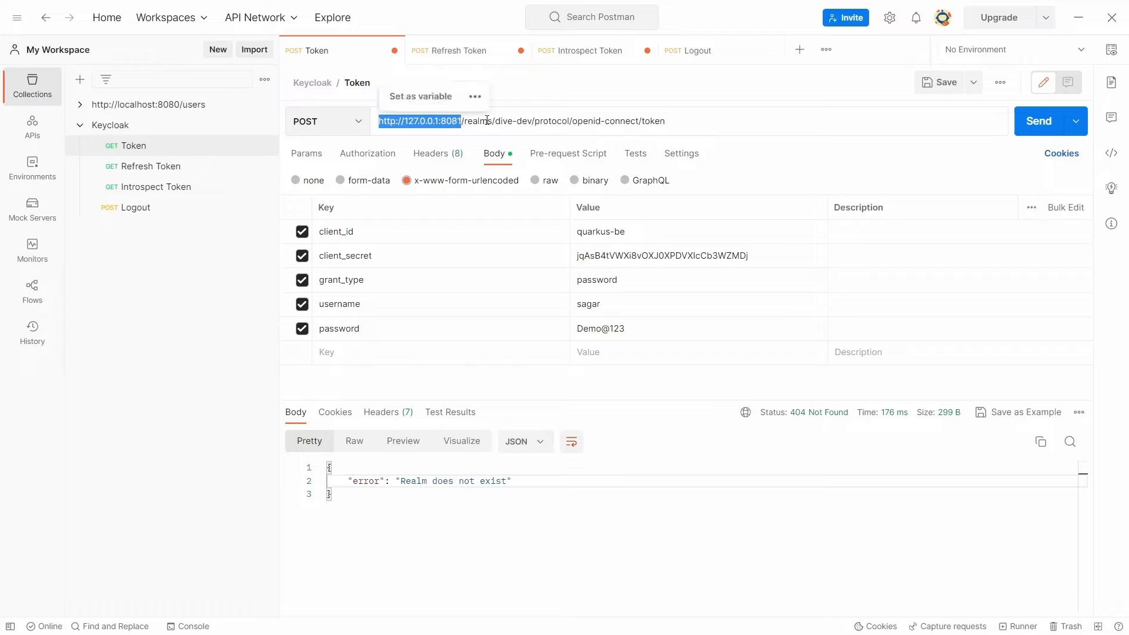
pyautogui.click(497, 121)
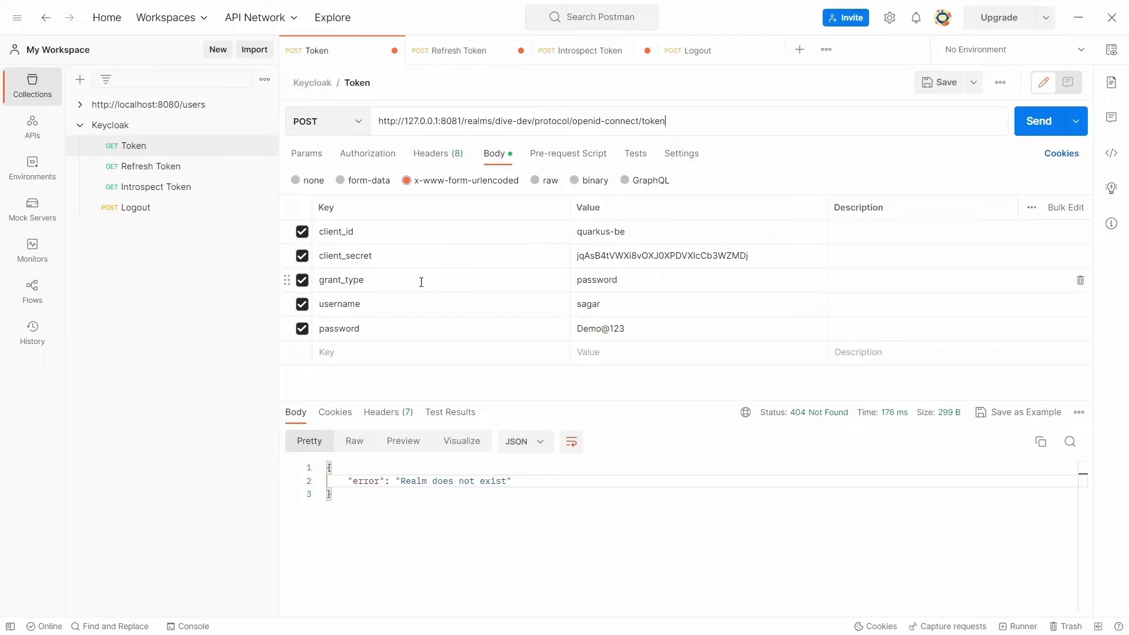
pyautogui.moveTo(376, 335)
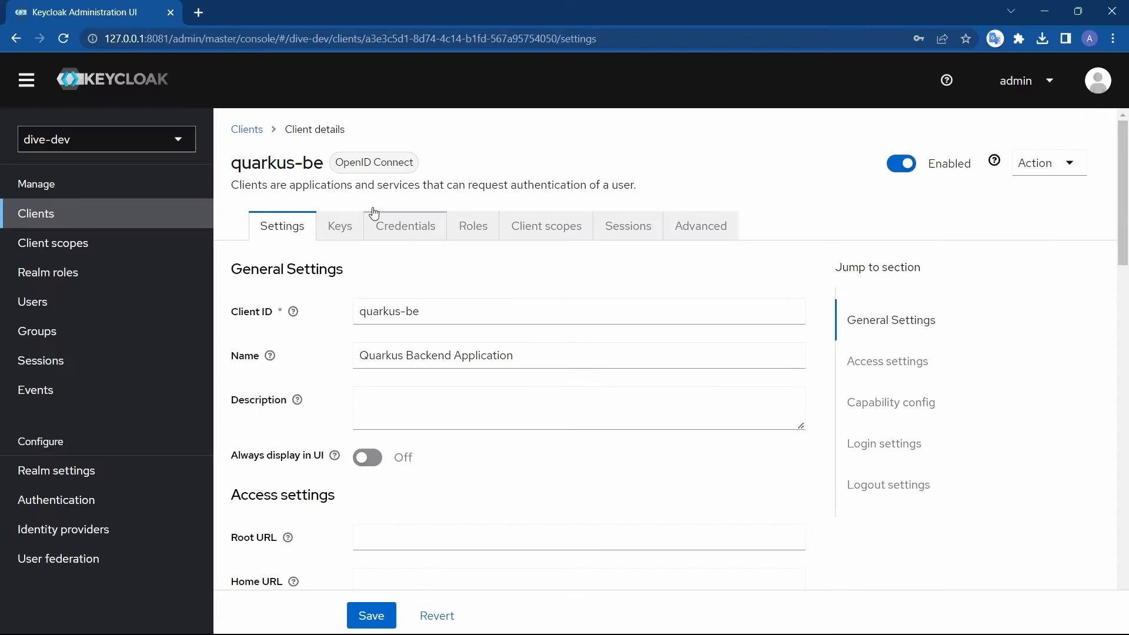
pyautogui.click(404, 225)
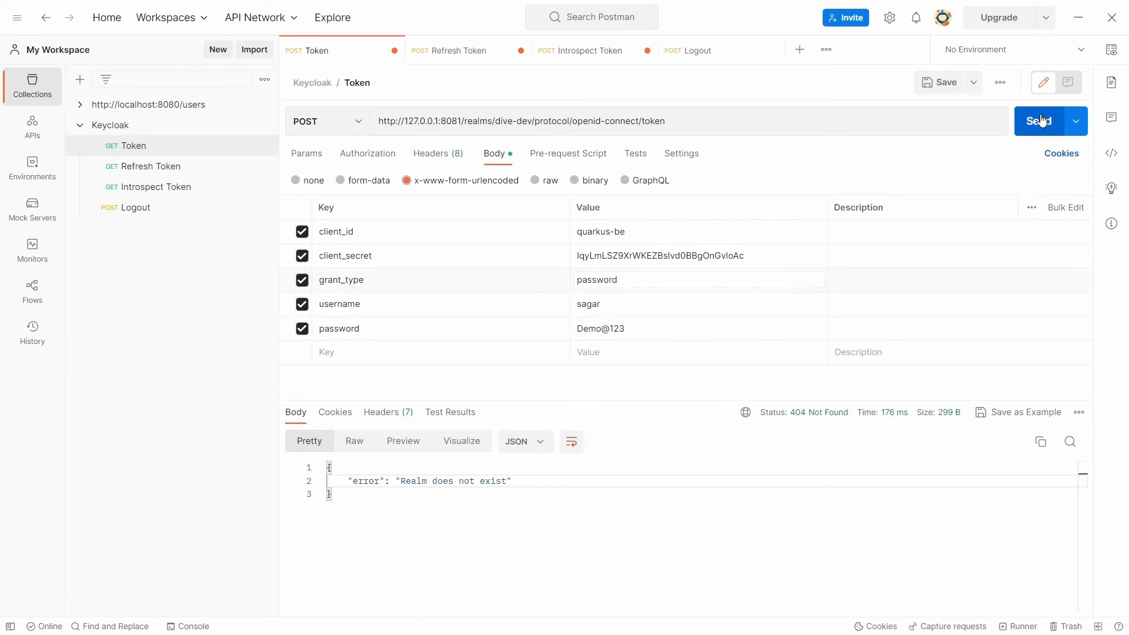
# - Resend the Token request for a 200 OK and select the full access_token value
pyautogui.click(1038, 121)
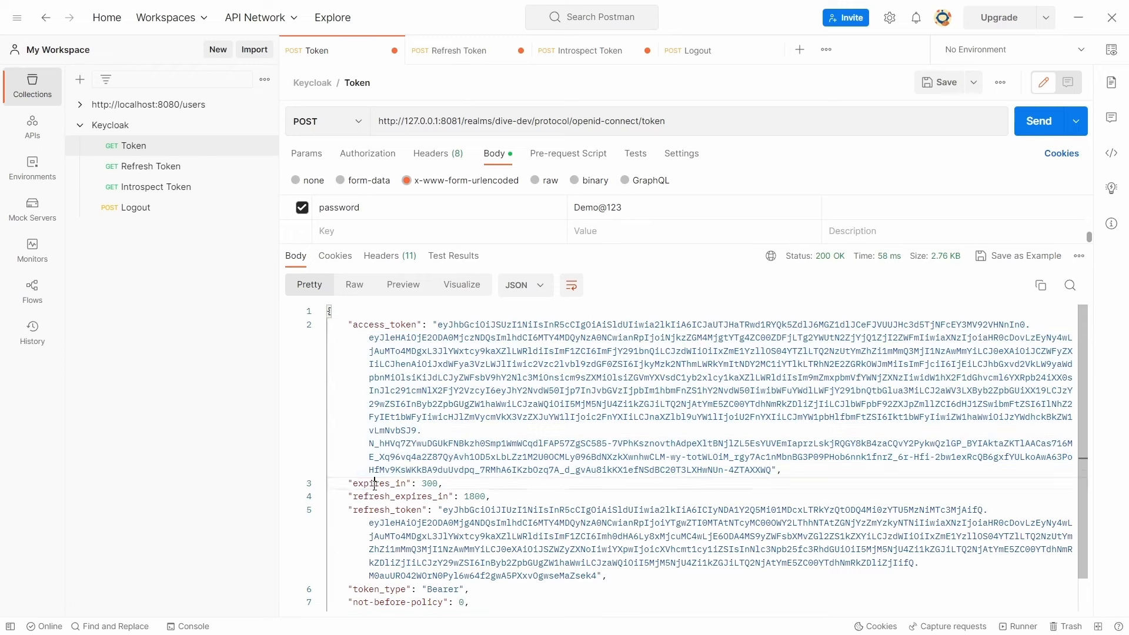
pyautogui.doubleClick(379, 483)
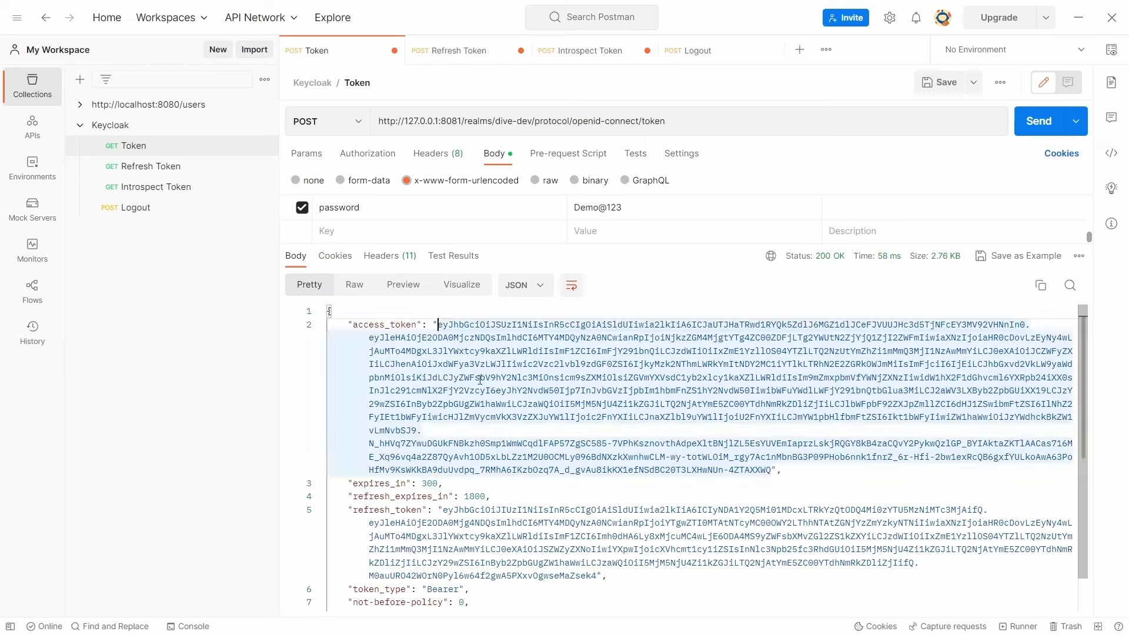
pyautogui.moveTo(438, 324); pyautogui.dragTo(770, 471)
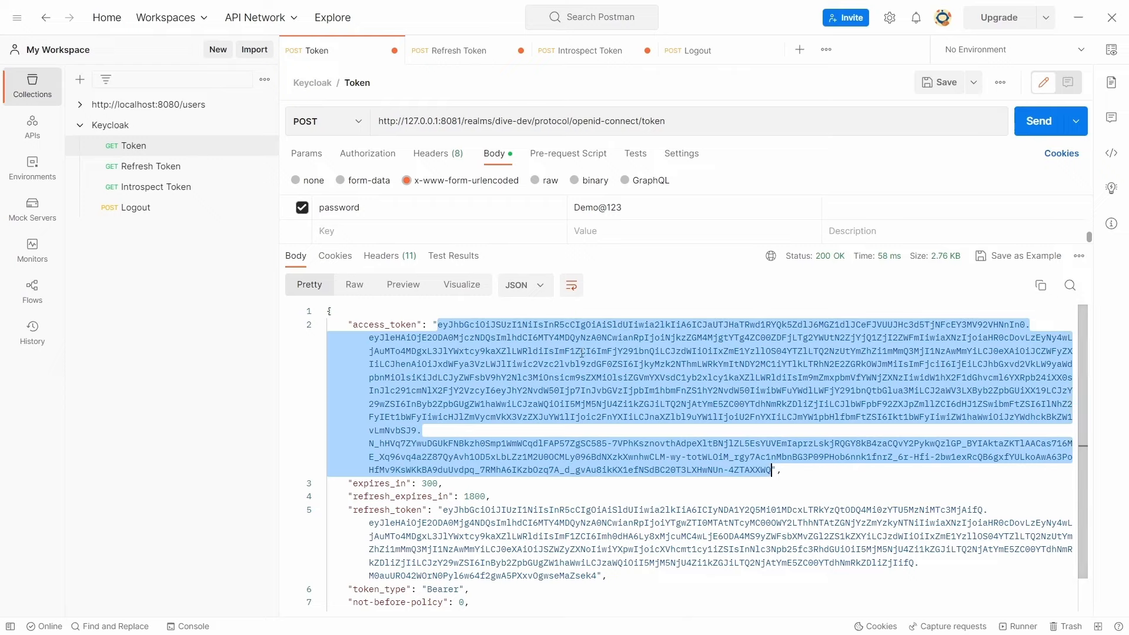
pyautogui.moveTo(718, 313)
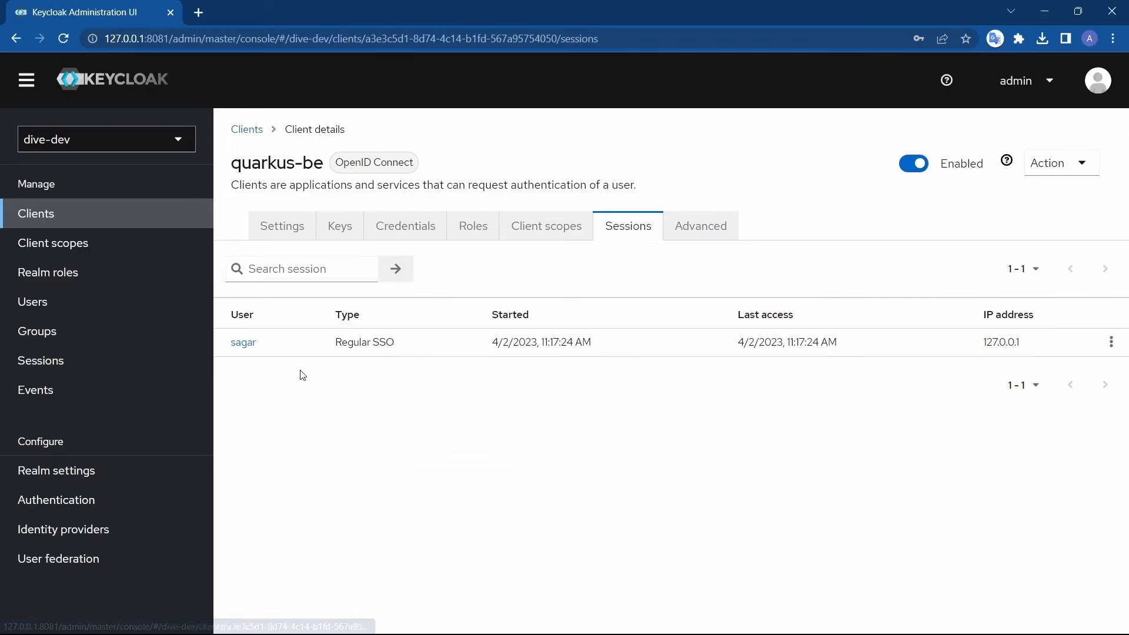
pyautogui.moveTo(340, 344)
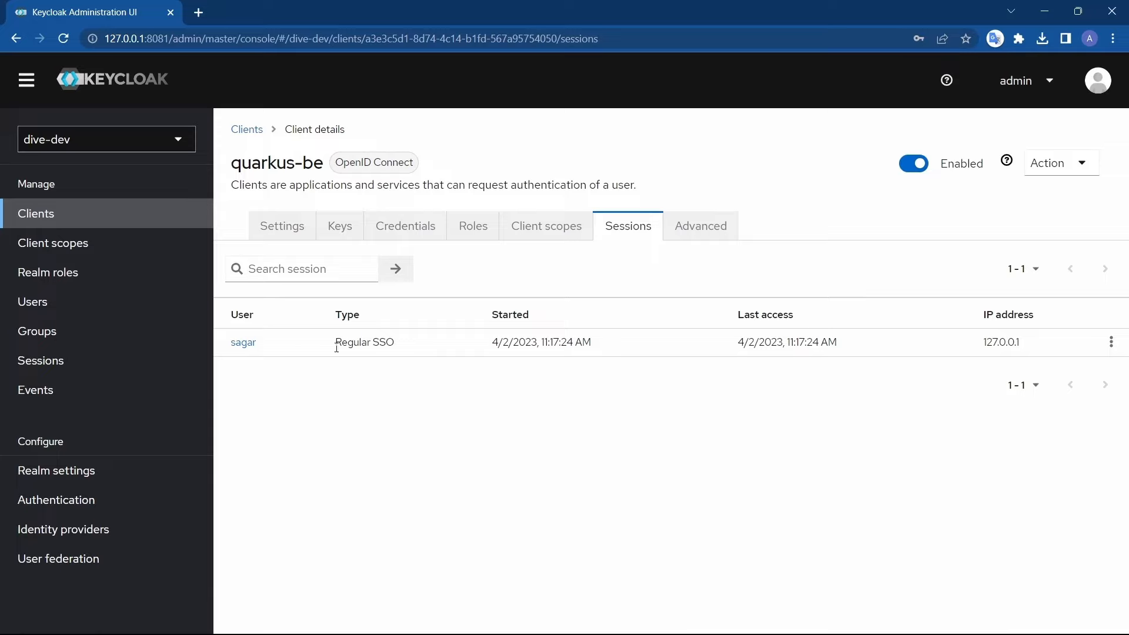
pyautogui.moveTo(32, 301)
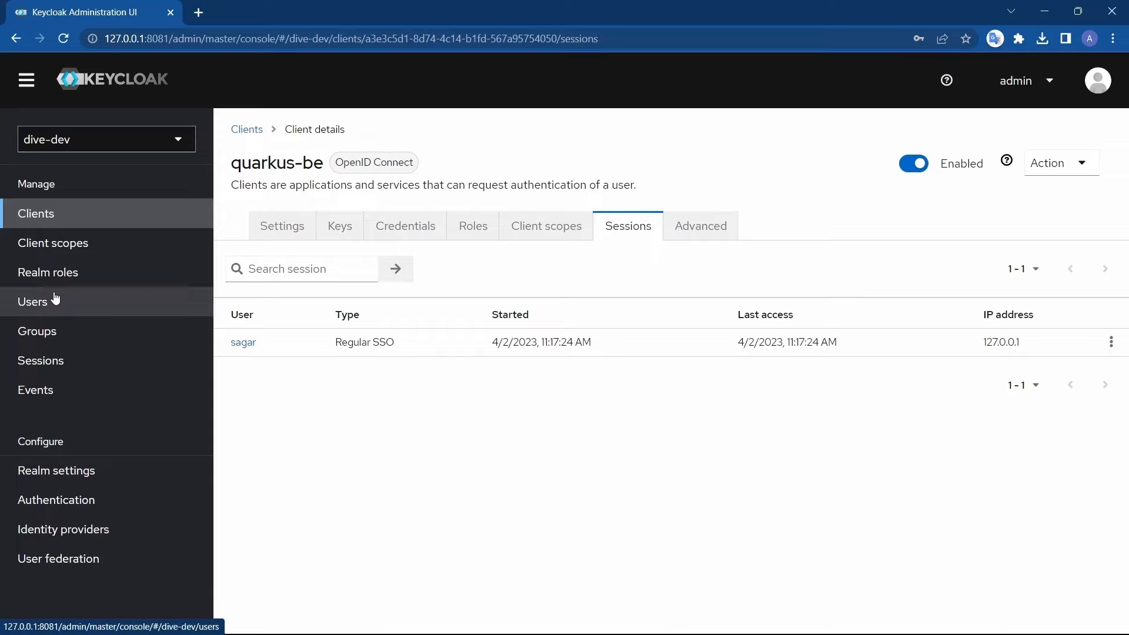
# - Open user sagar's details and view their one active quarkus-be session
pyautogui.click(243, 342)
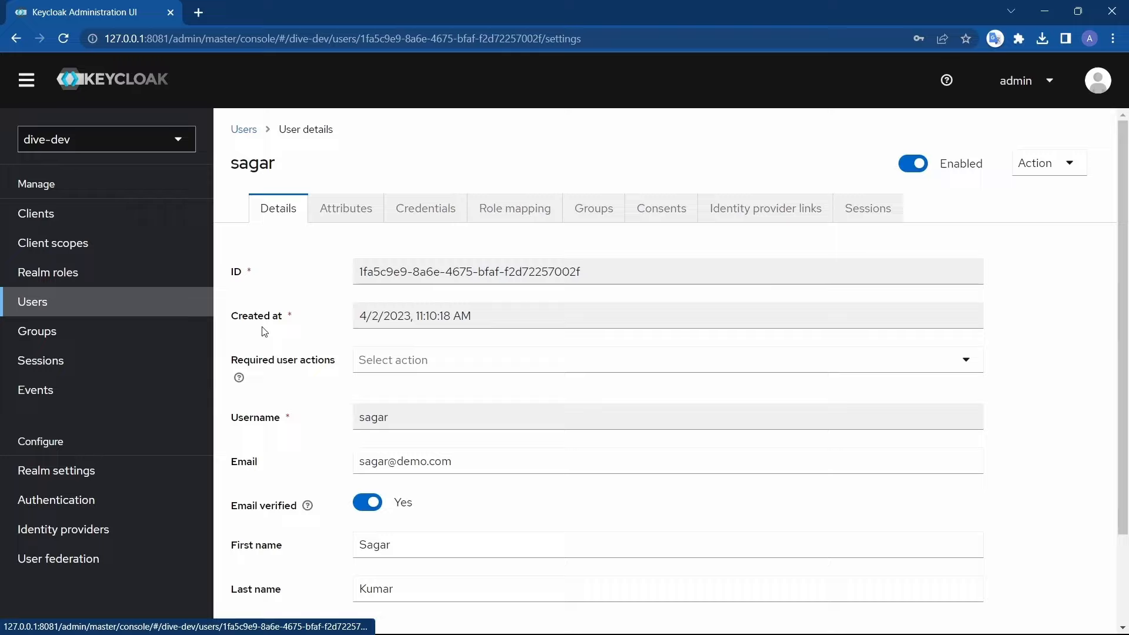
pyautogui.click(867, 208)
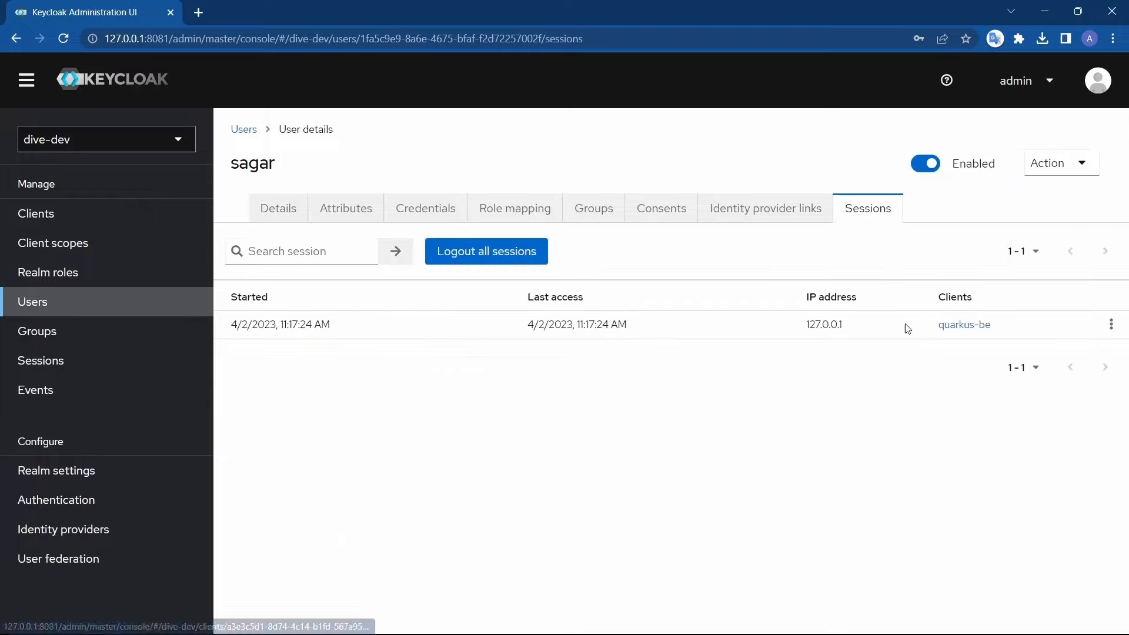
pyautogui.moveTo(453, 431)
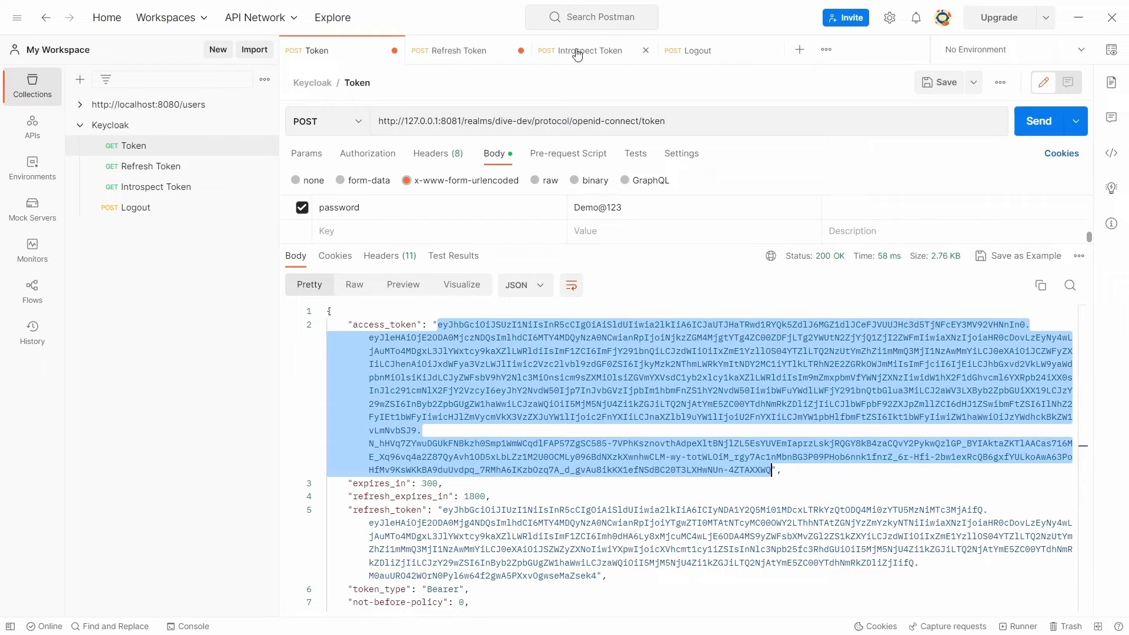
# - Paste the new access token into the Introspect Token request and send it, getting 401
pyautogui.click(584, 50)
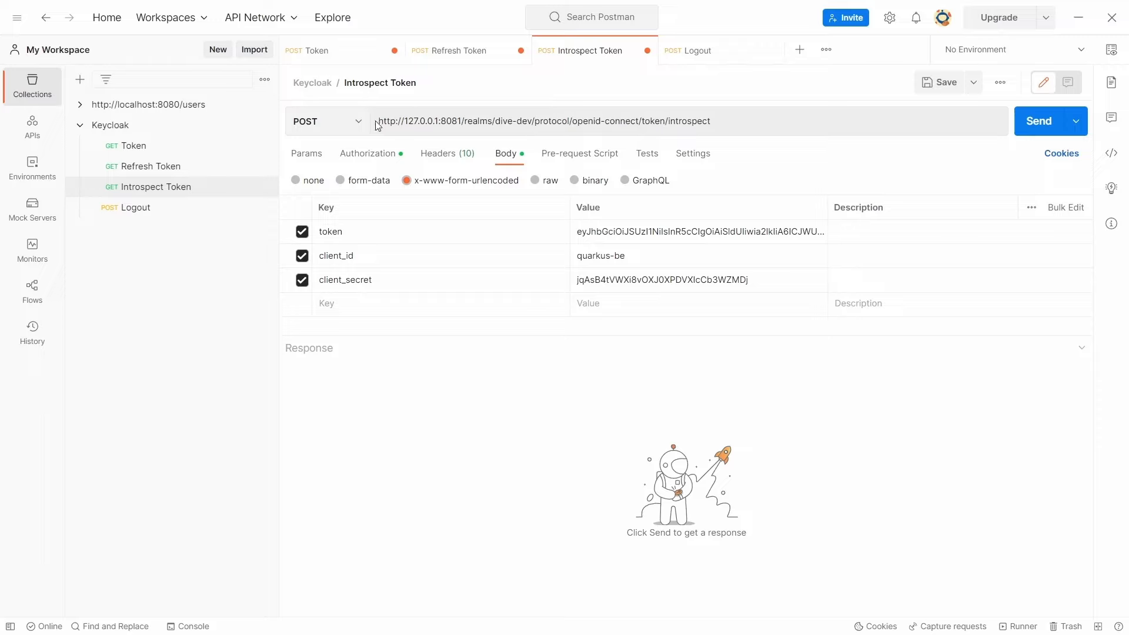
pyautogui.moveTo(378, 121); pyautogui.dragTo(645, 121)
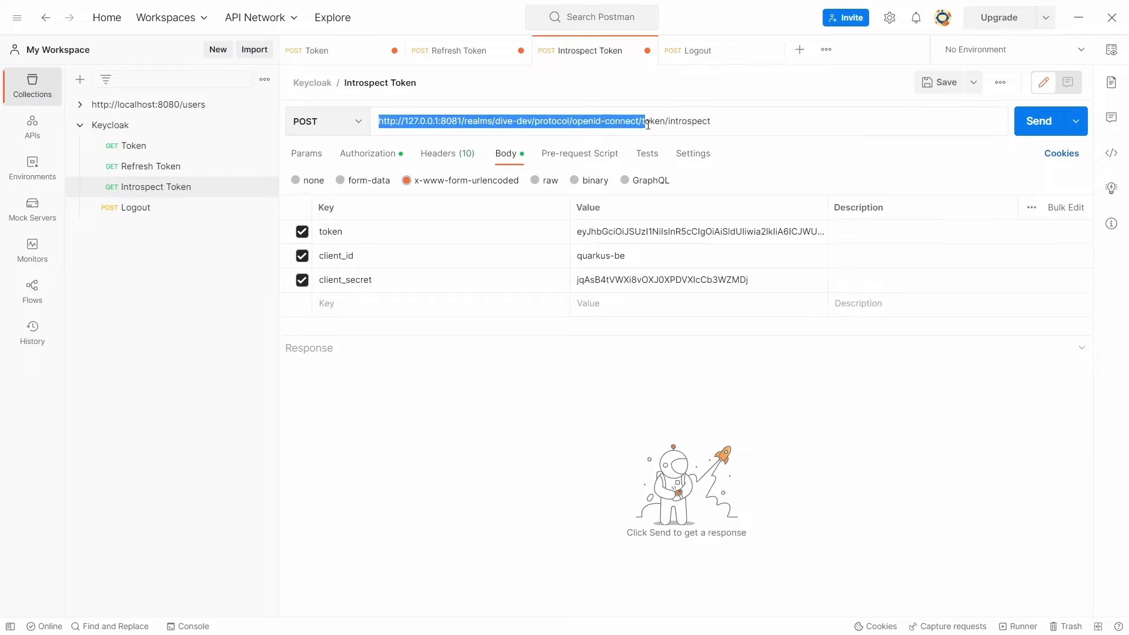
pyautogui.doubleClick(688, 121)
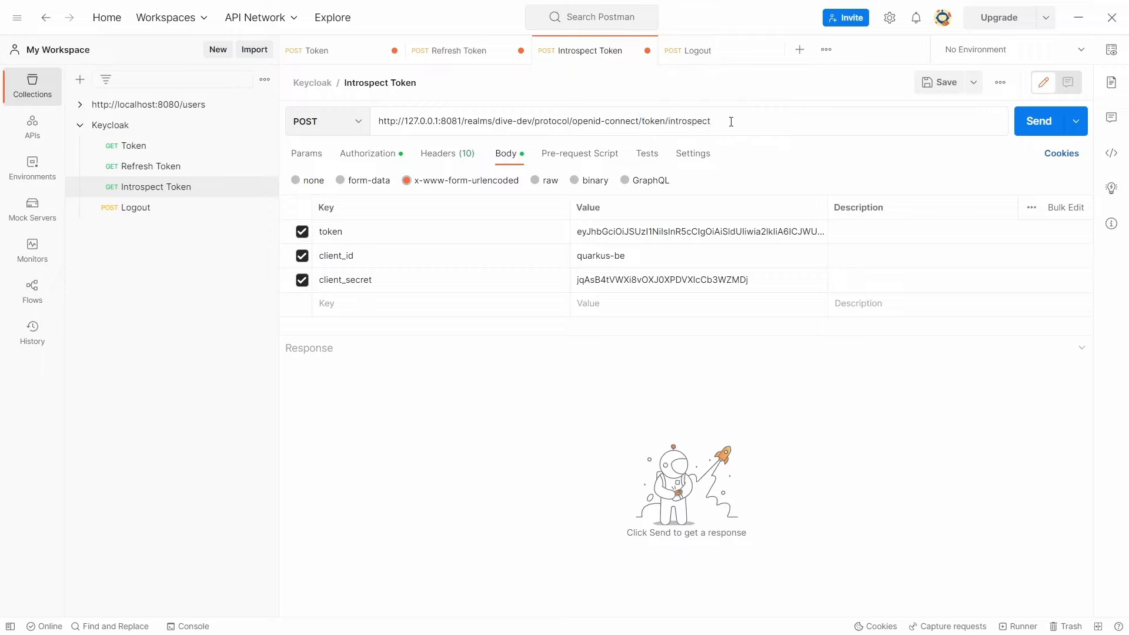
pyautogui.click(1039, 121)
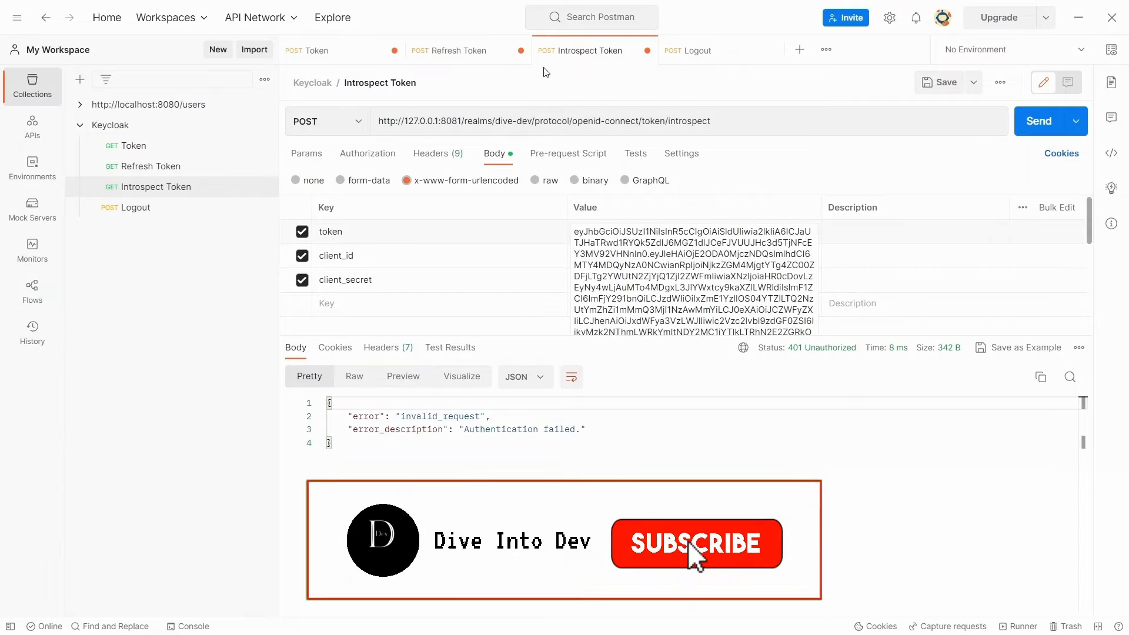
# - Replace the introspect client_secret with the Token request's secret and resend for 200 OK
pyautogui.click(314, 50)
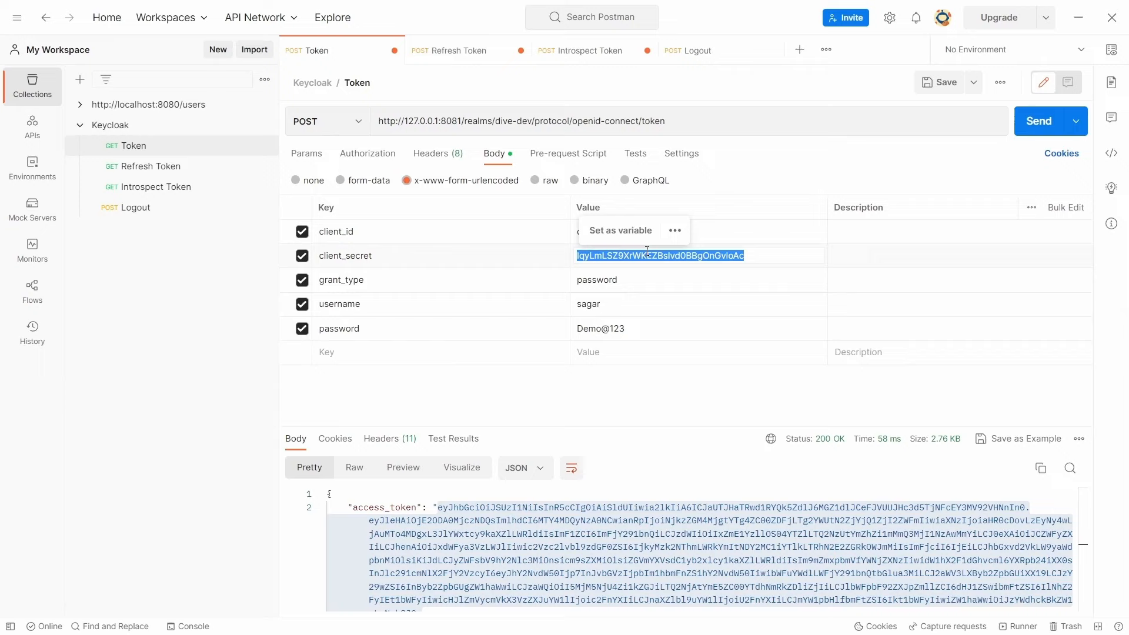
pyautogui.click(583, 51)
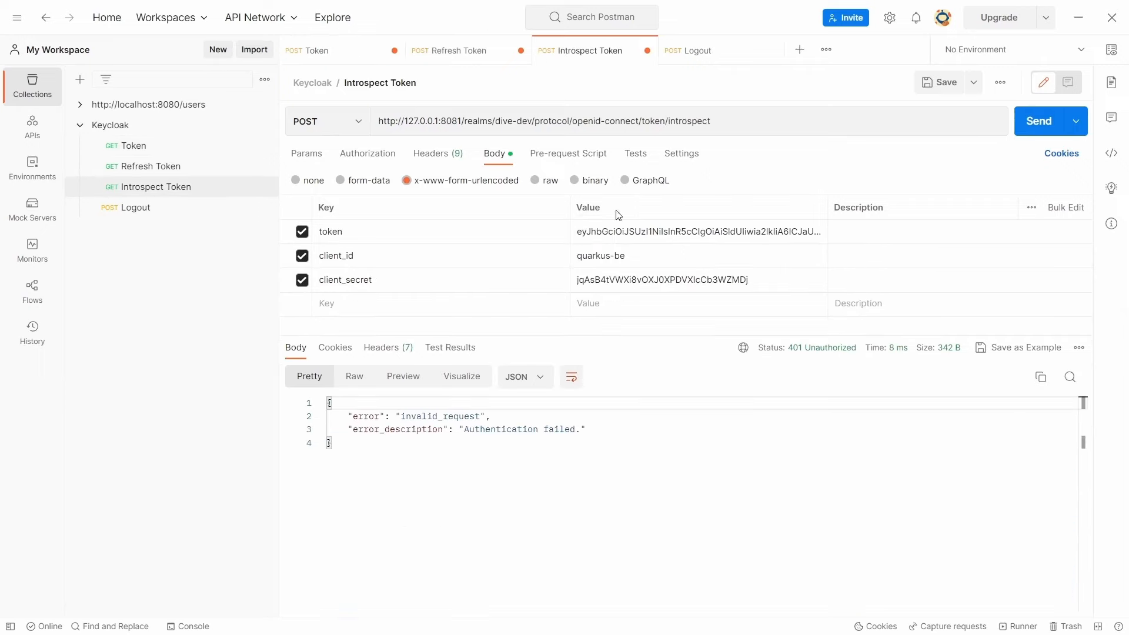
pyautogui.doubleClick(661, 279)
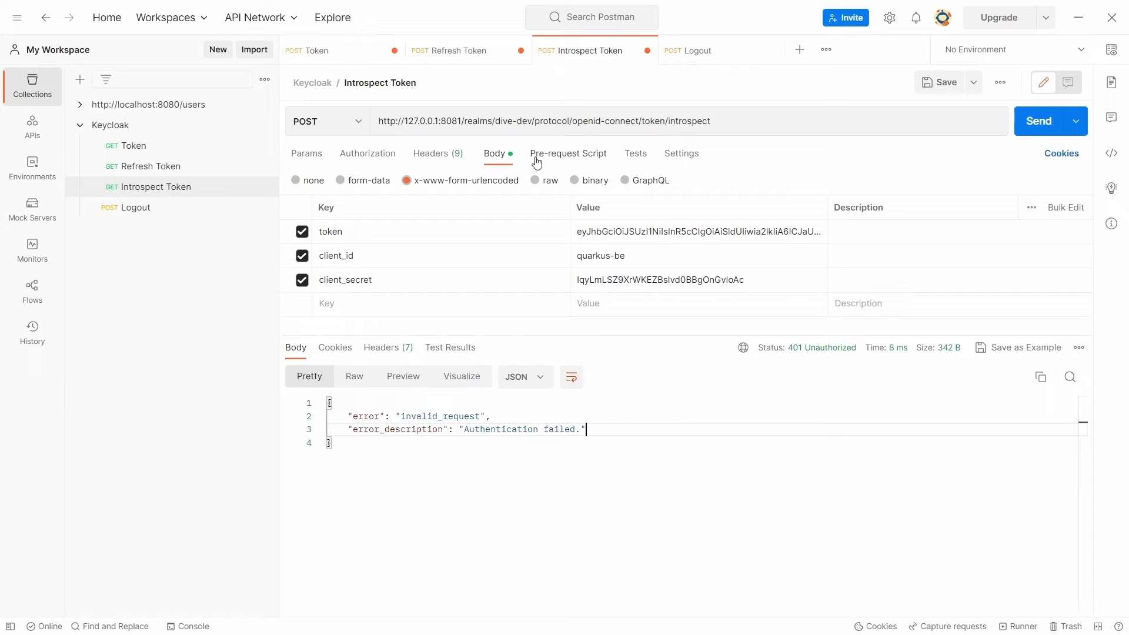
pyautogui.click(1039, 121)
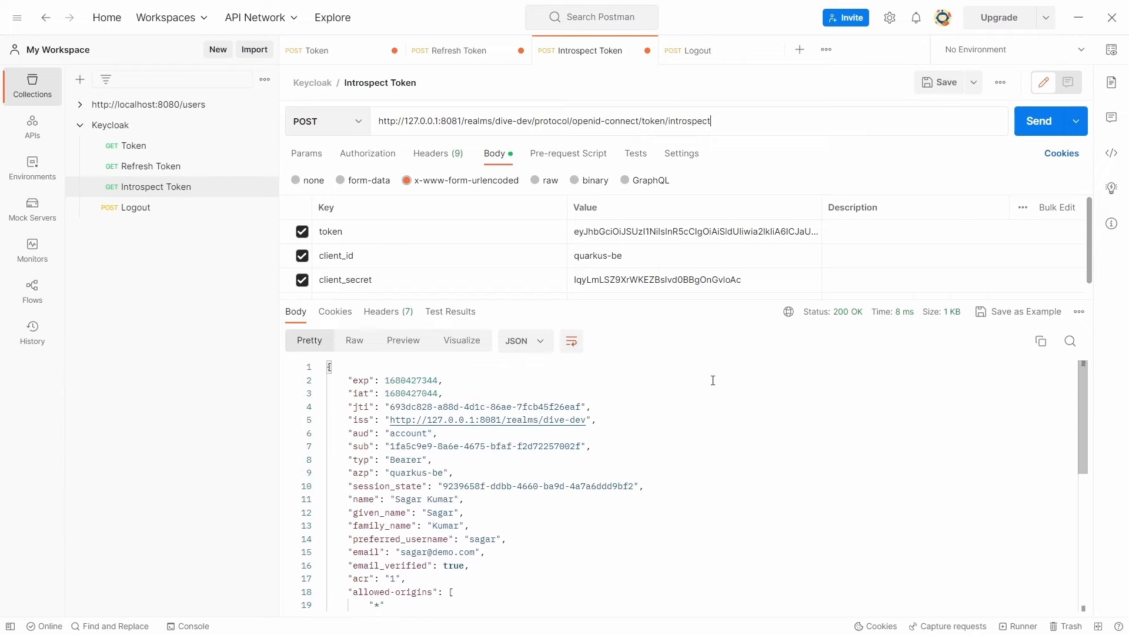
# - Review the introspection request's authorization and body, and the response's realm roles
pyautogui.click(367, 154)
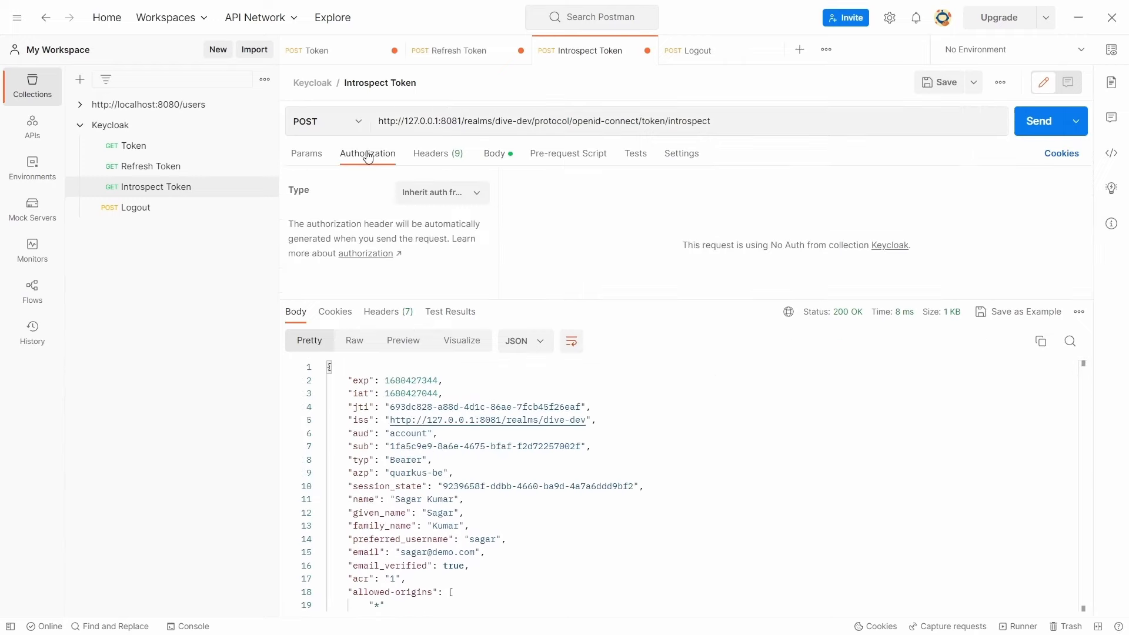
pyautogui.click(494, 153)
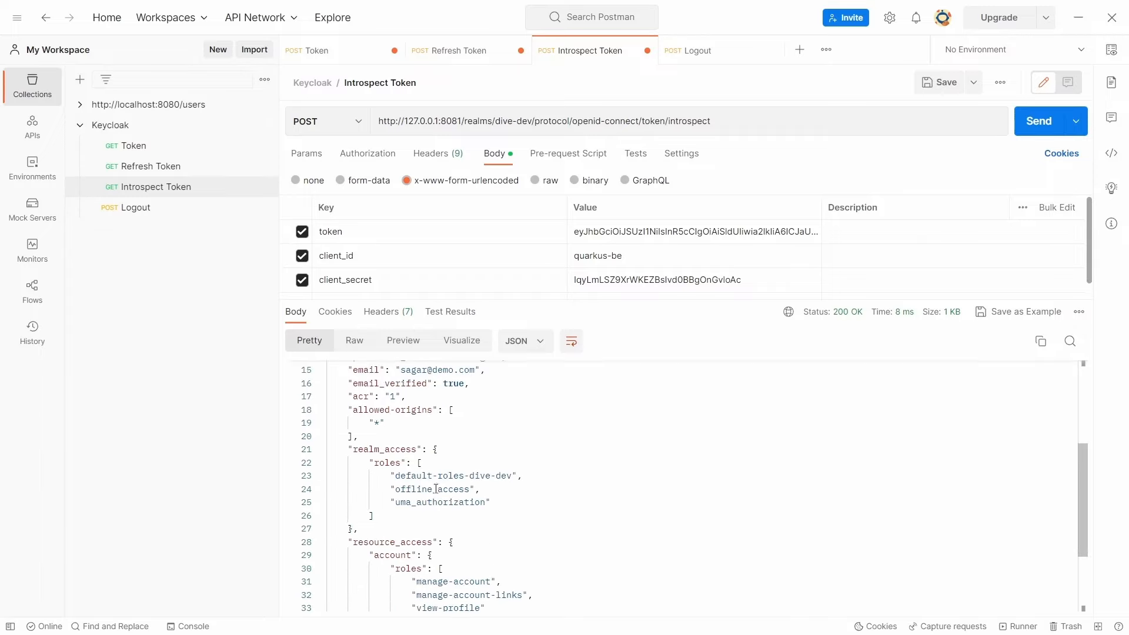
pyautogui.moveTo(349, 410); pyautogui.dragTo(358, 529)
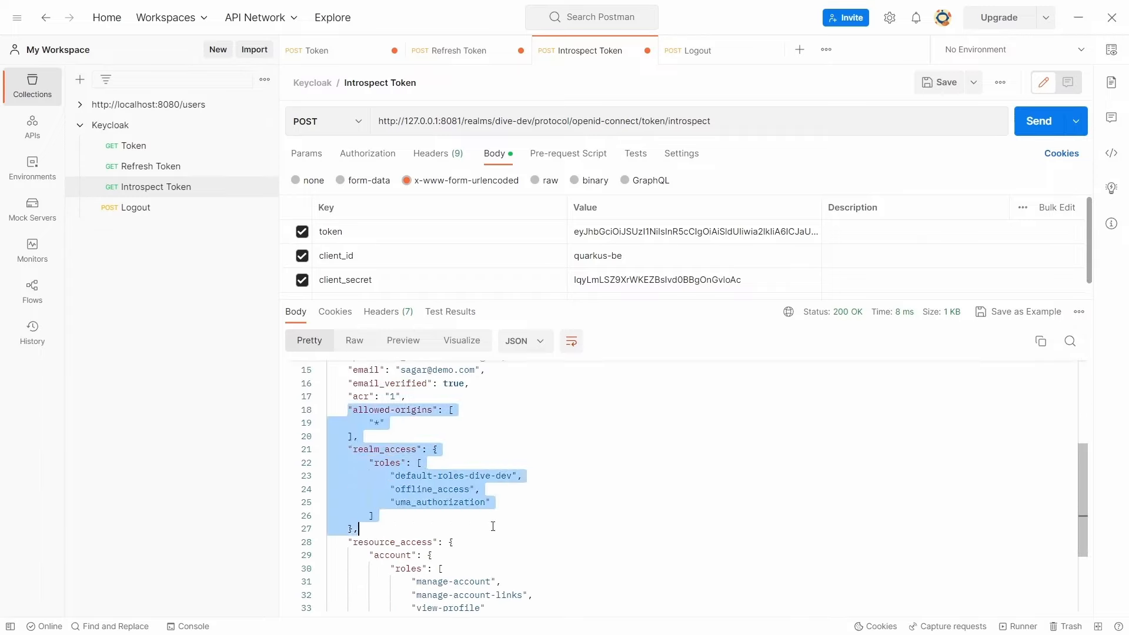
pyautogui.scroll(-3)
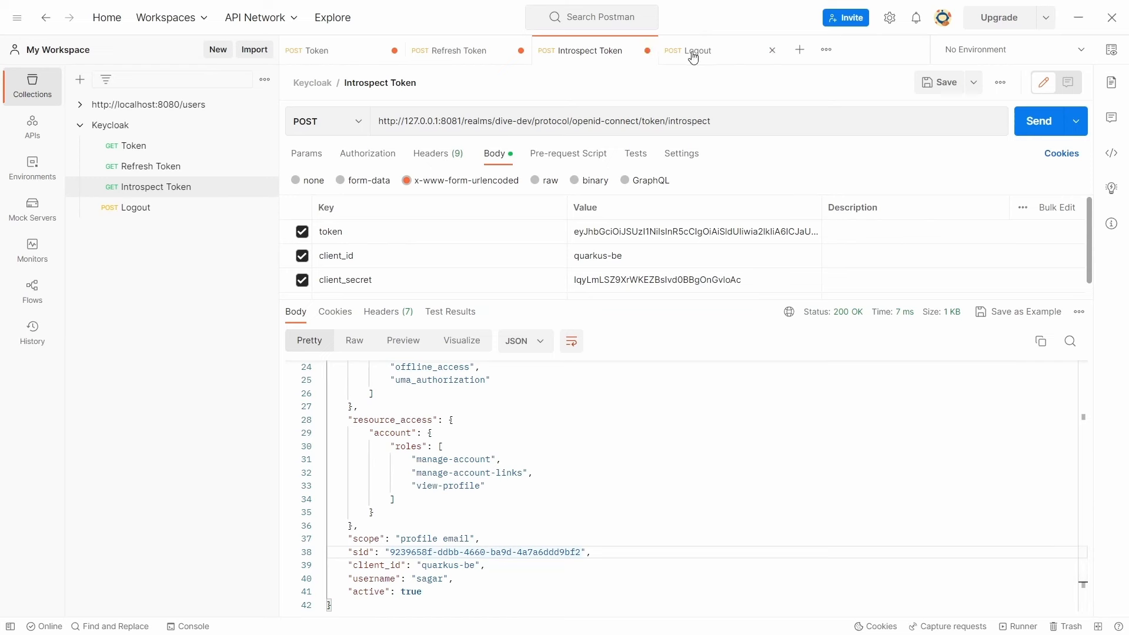
# - Paste the refresh token and quarkus-be client secret into the Logout request body
pyautogui.click(696, 50)
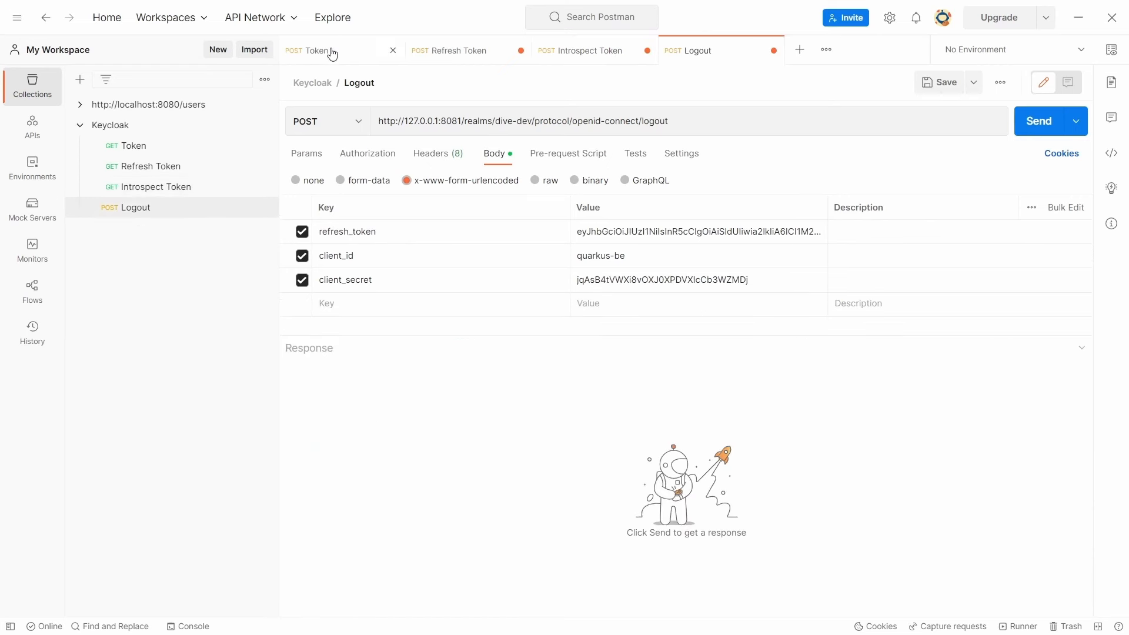
pyautogui.click(313, 50)
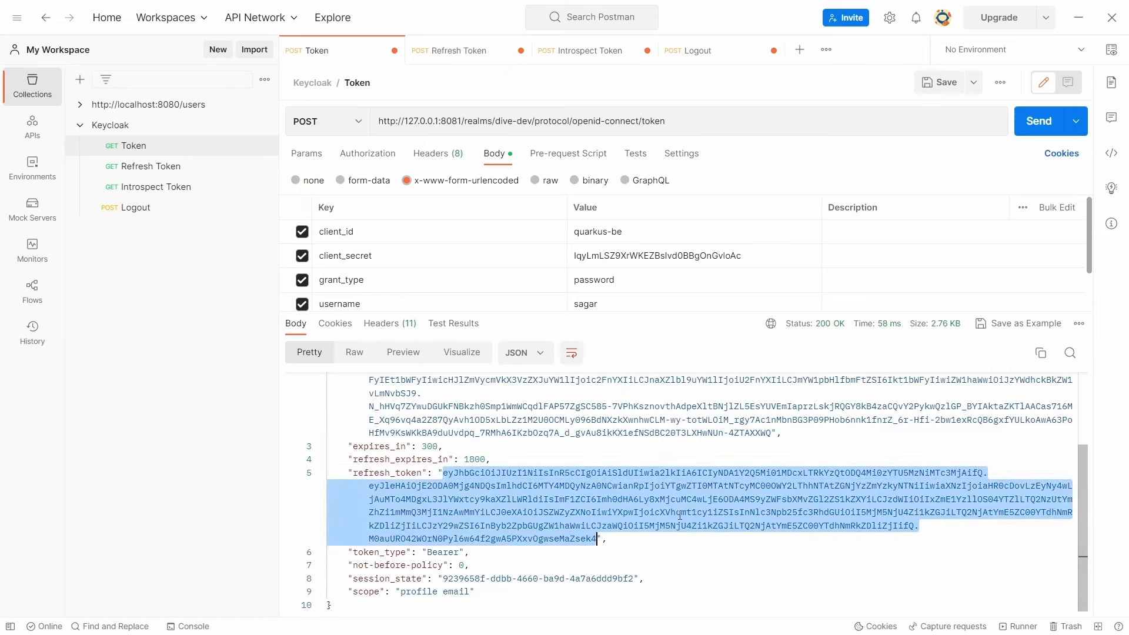
pyautogui.click(696, 51)
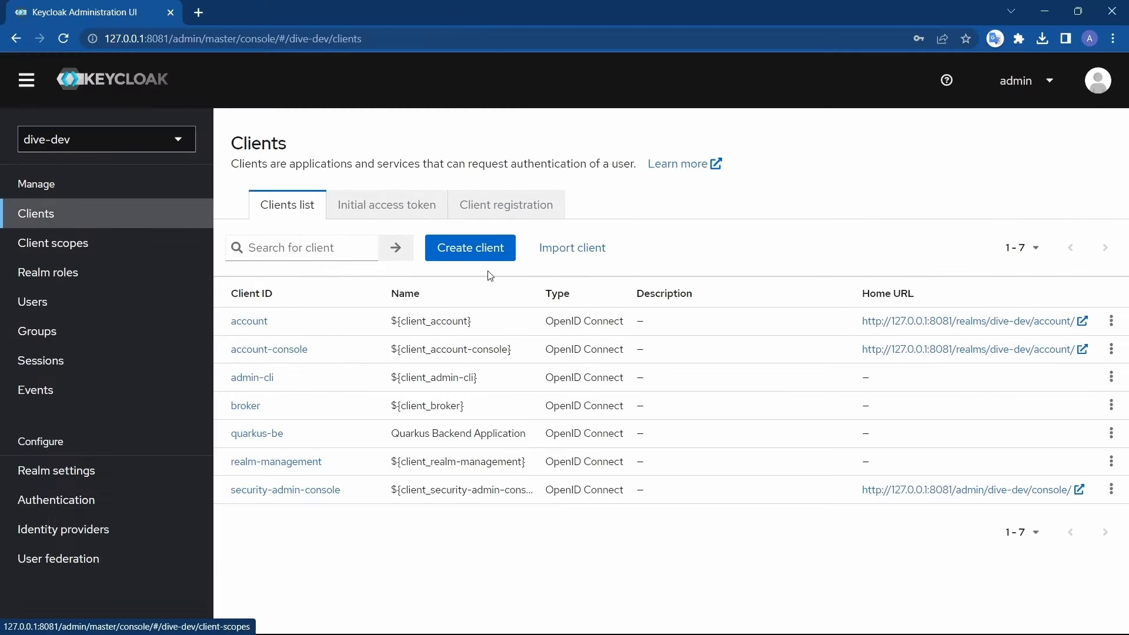
pyautogui.click(257, 433)
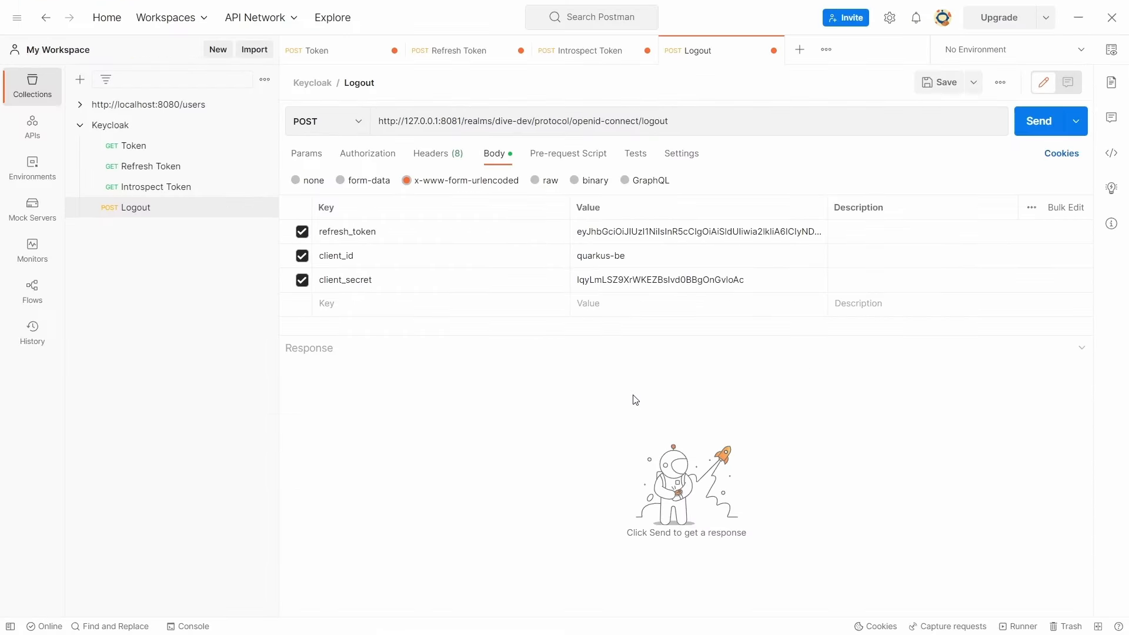
# - Send the Logout request, confirm 204 No Content, and return to the Token request
pyautogui.click(1039, 121)
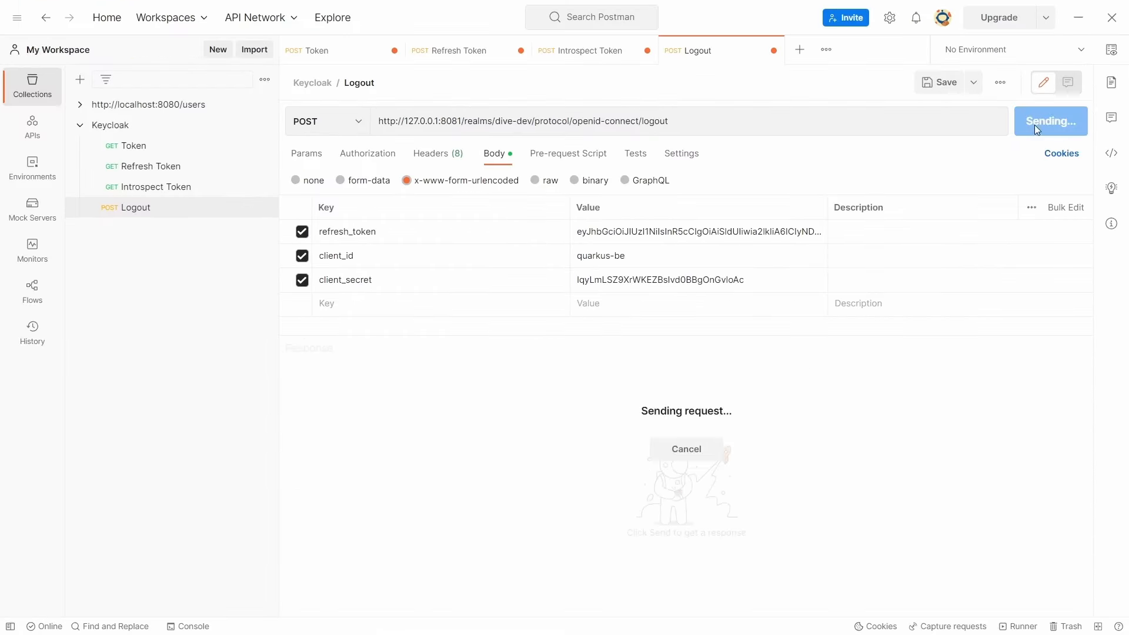
pyautogui.click(1045, 121)
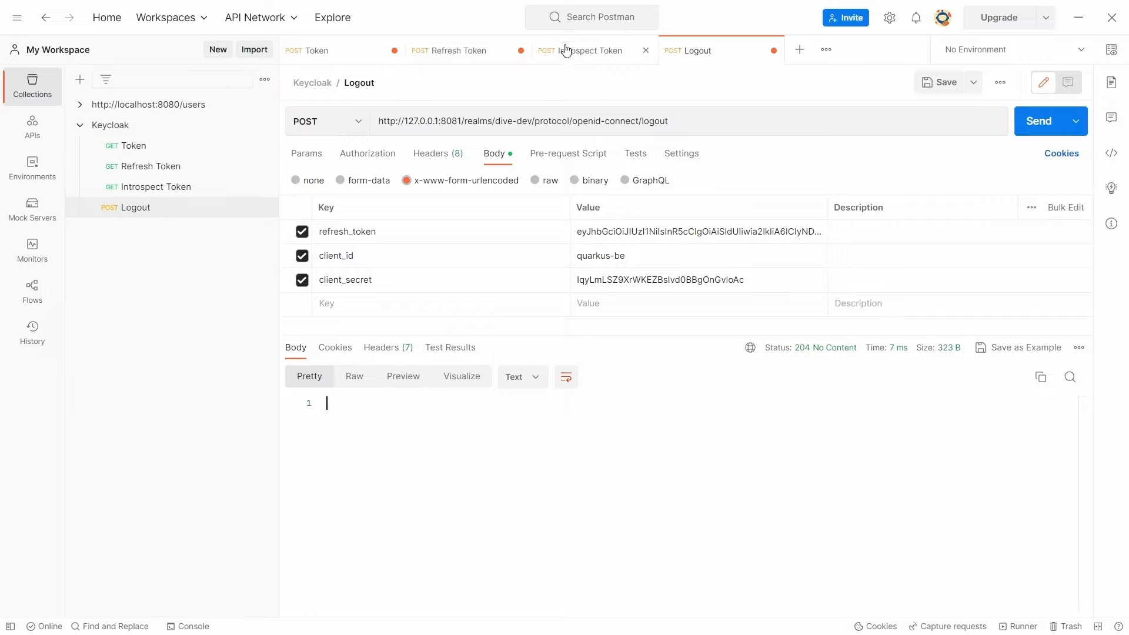
pyautogui.moveTo(580, 50)
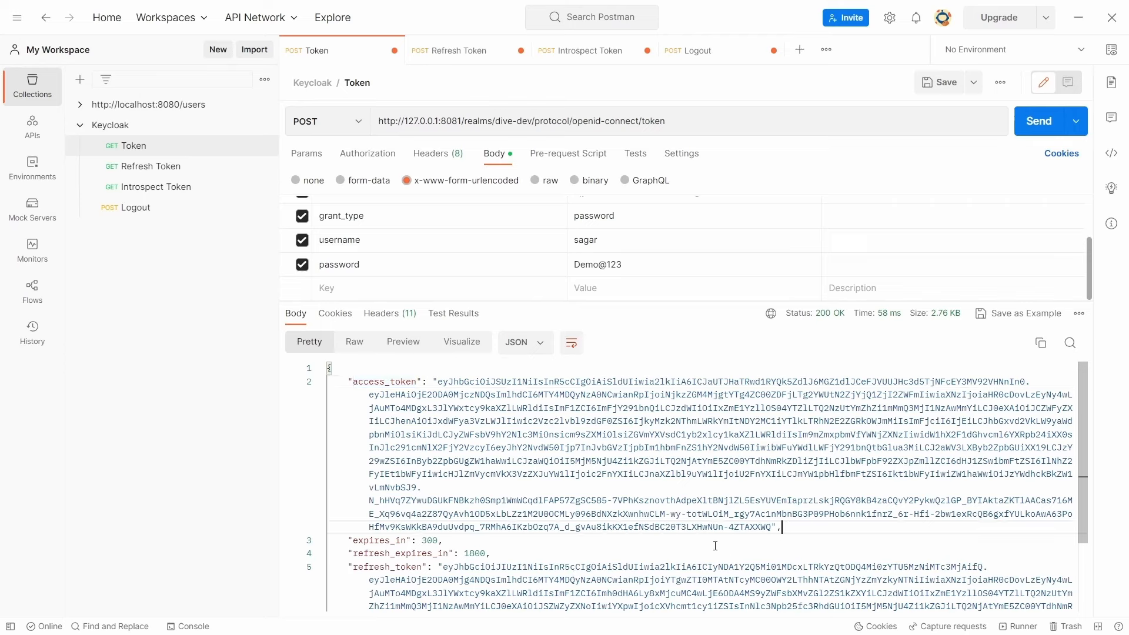
pyautogui.click(692, 51)
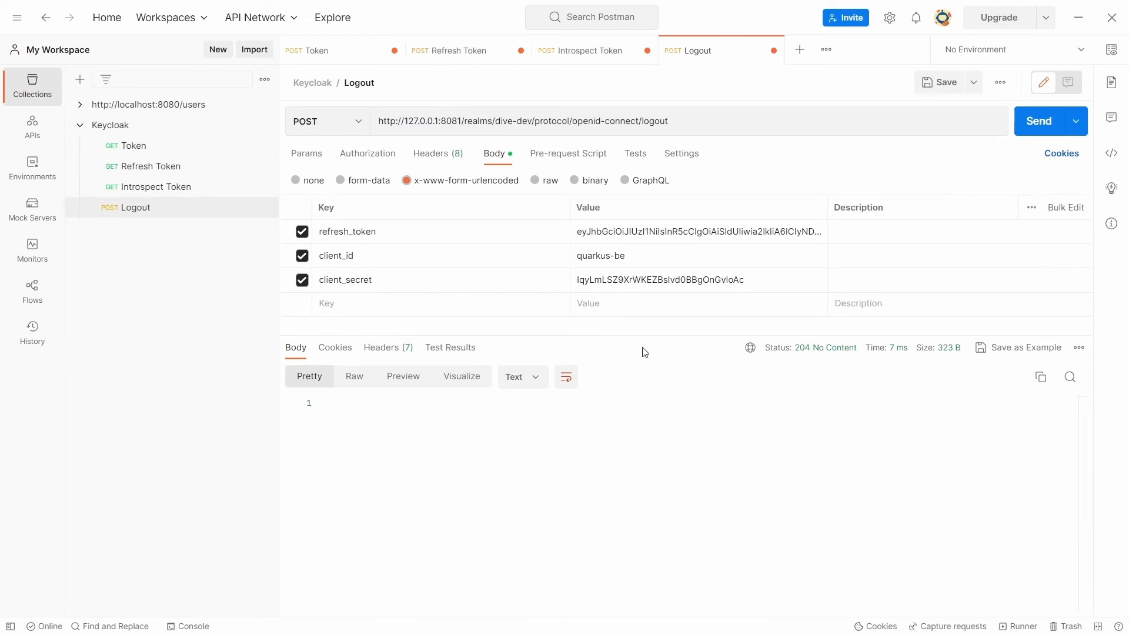
pyautogui.click(315, 50)
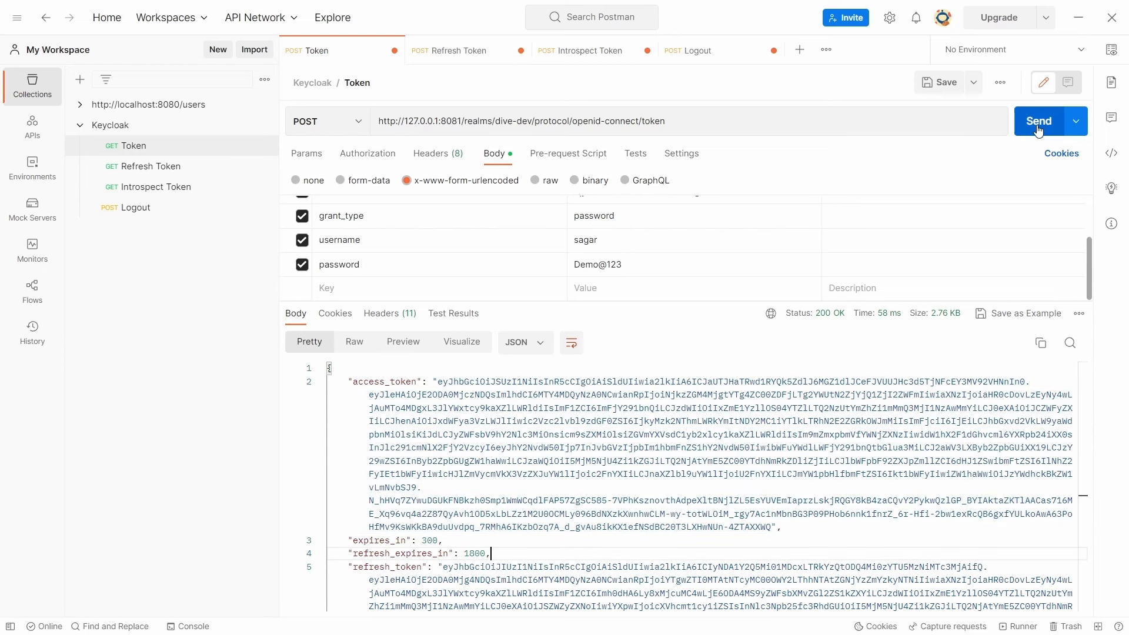
# - Resend the Token request for fresh tokens and select the new refresh_token value
pyautogui.click(1037, 121)
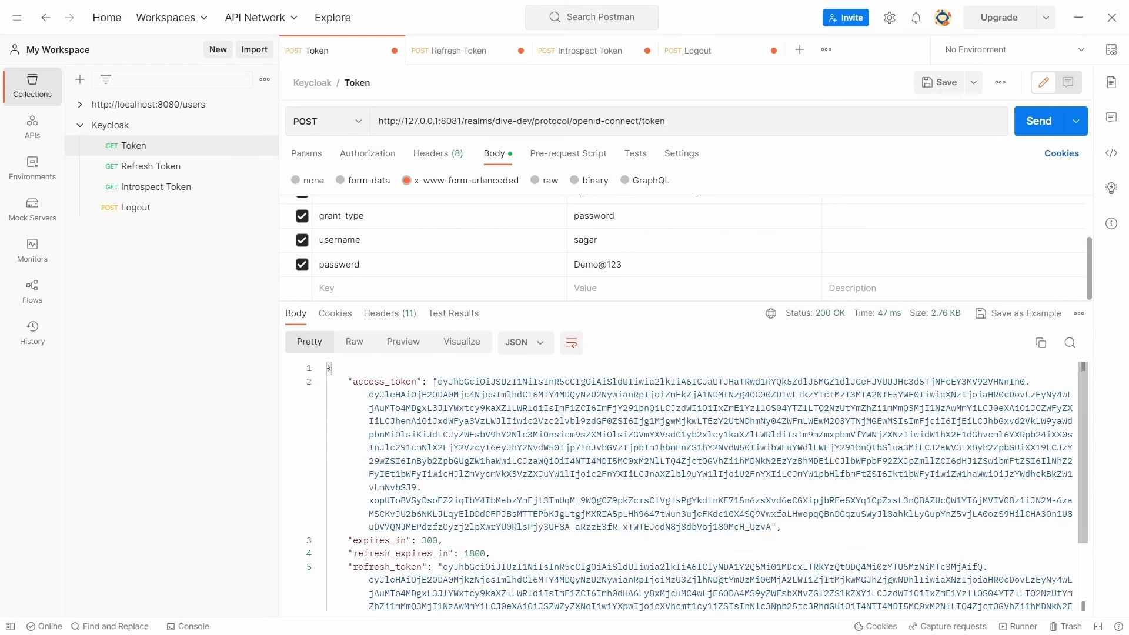
pyautogui.moveTo(442, 382); pyautogui.dragTo(767, 526)
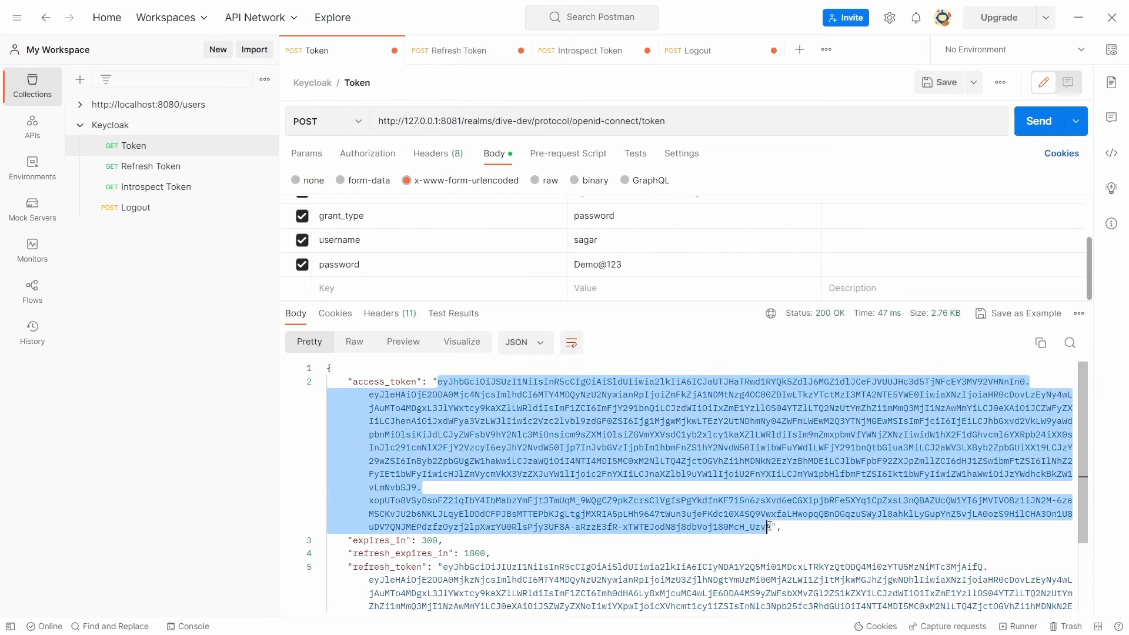
pyautogui.scroll(-3)
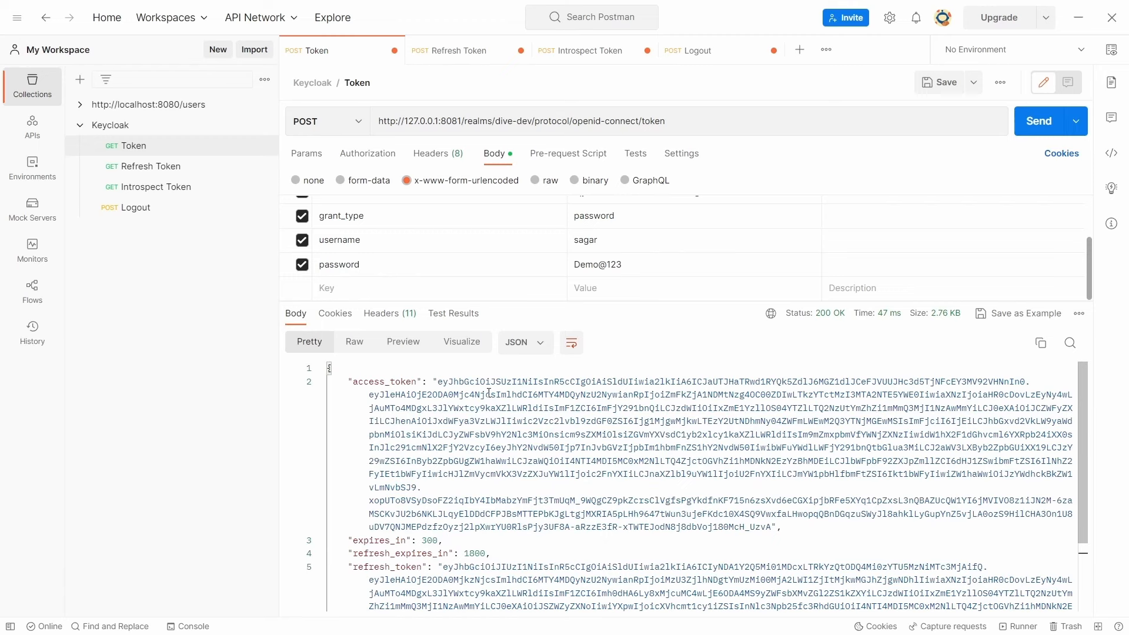
pyautogui.doubleClick(385, 382)
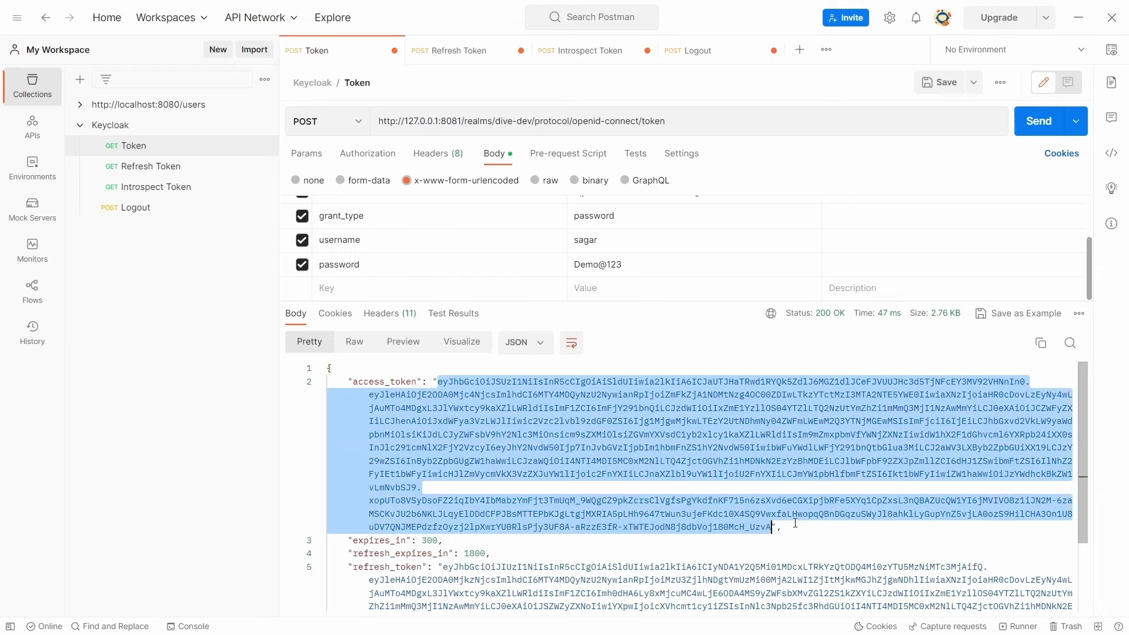
pyautogui.scroll(-3)
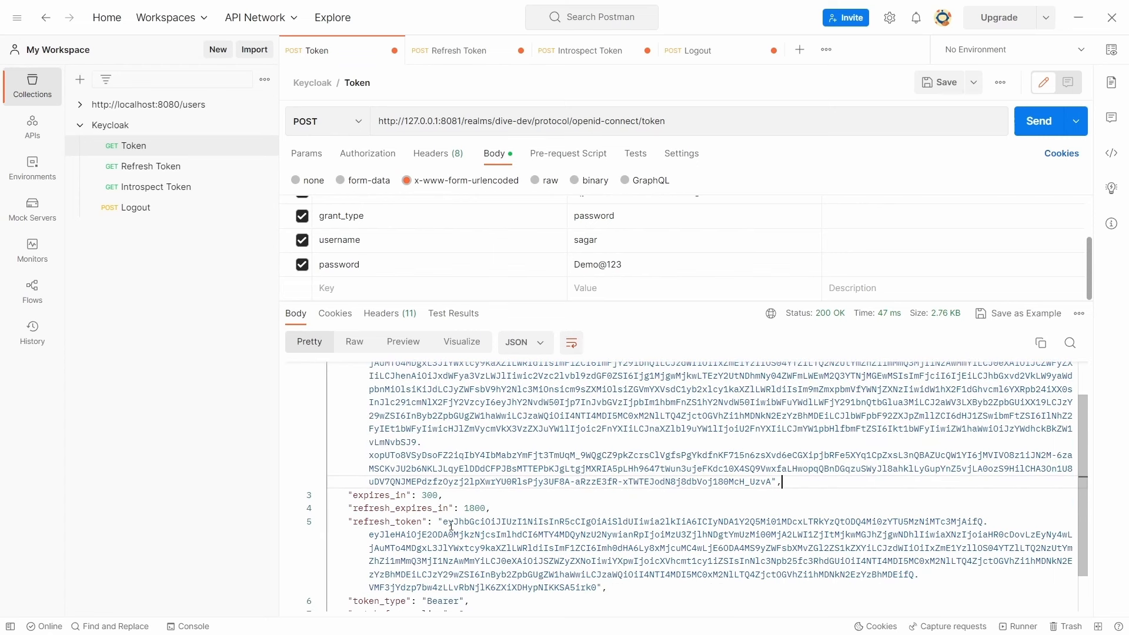
pyautogui.moveTo(450, 522); pyautogui.dragTo(466, 534)
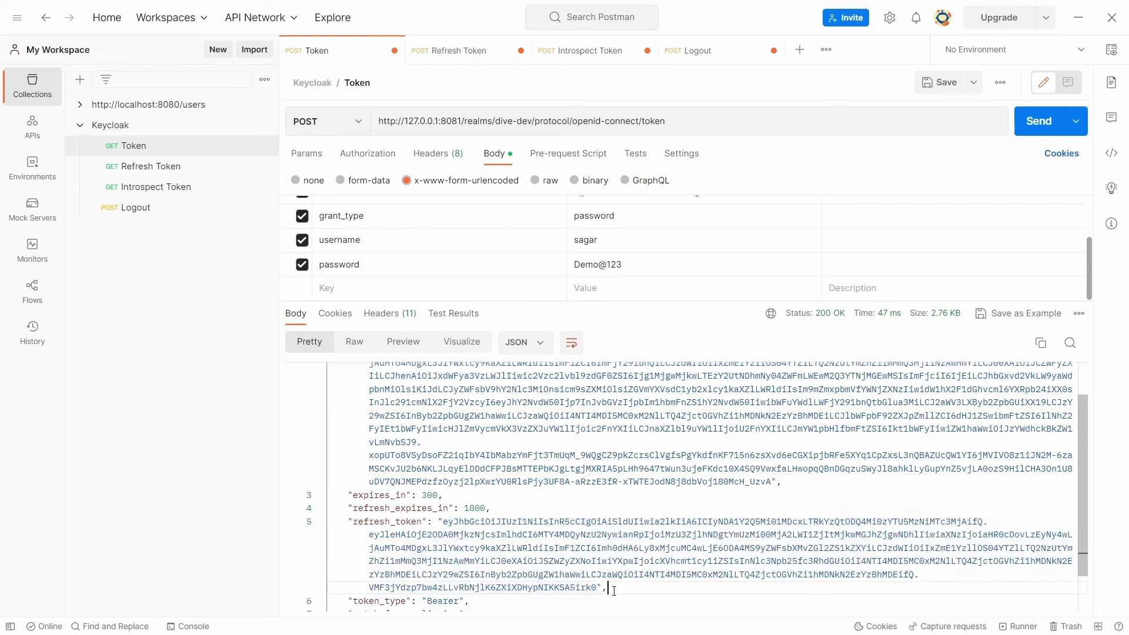
pyautogui.moveTo(468, 51)
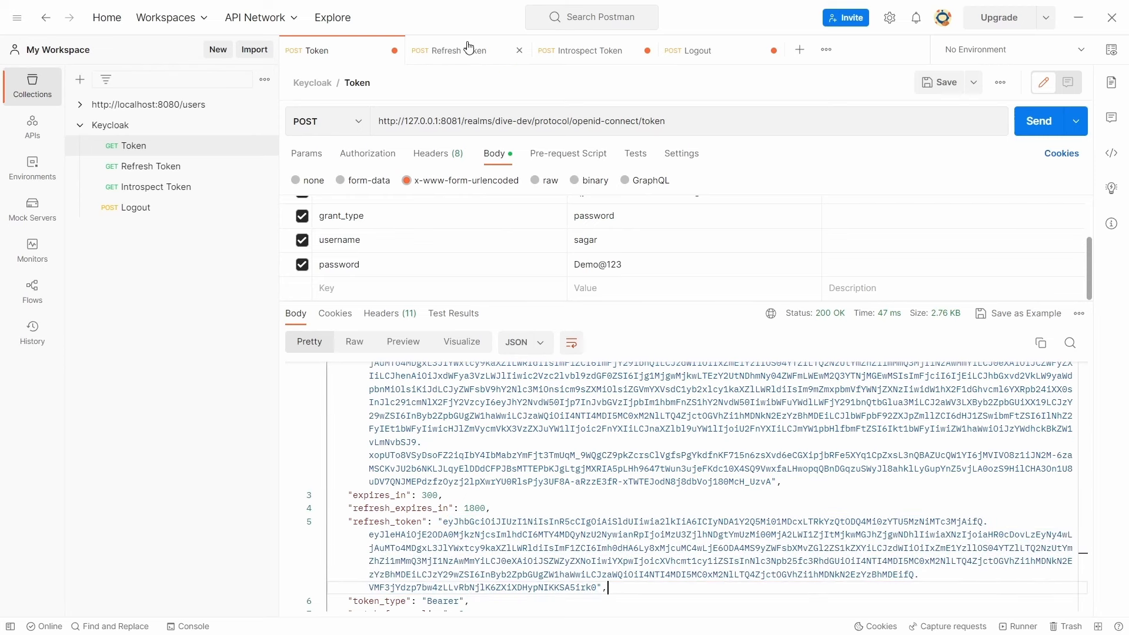
# - Paste the new refresh token into the Refresh Token request body and send it for 200 OK
pyautogui.click(454, 51)
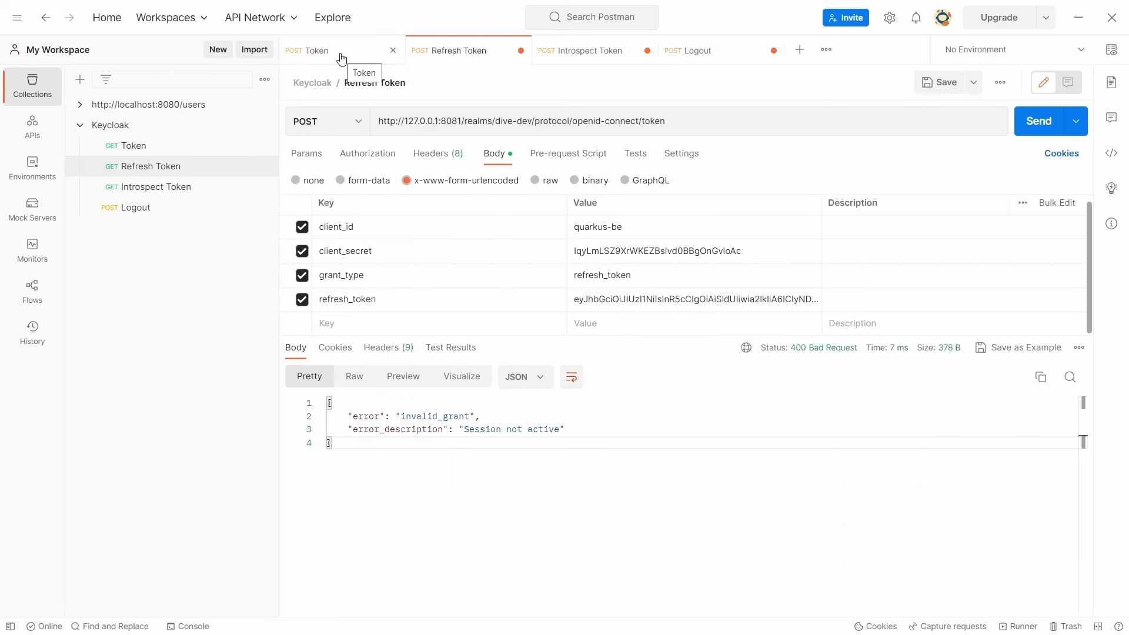
pyautogui.click(314, 51)
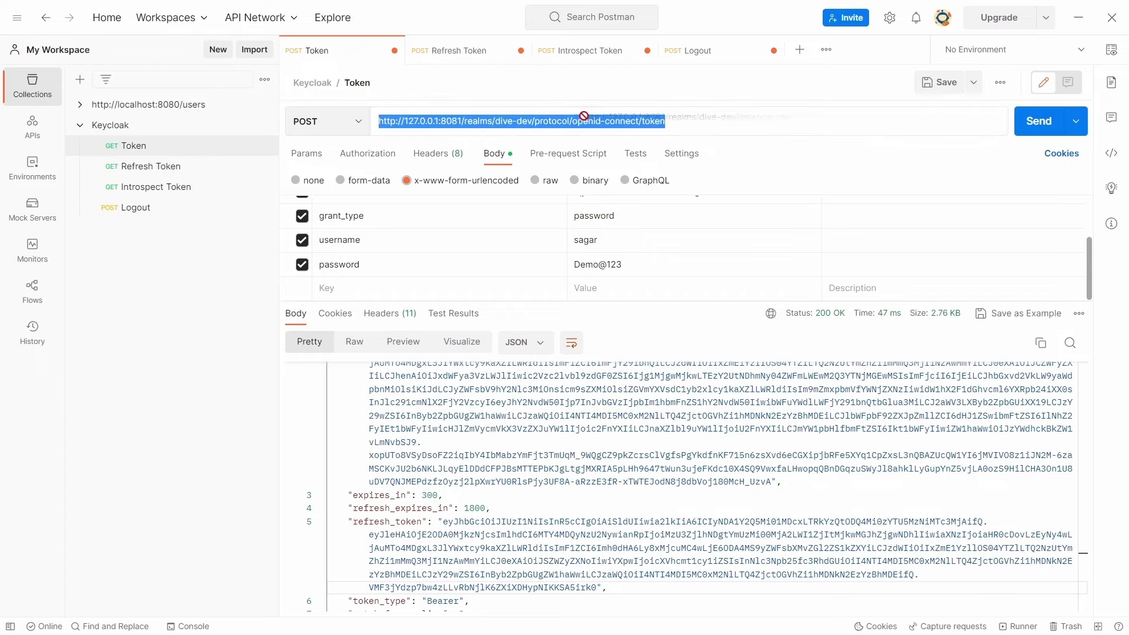
pyautogui.click(458, 50)
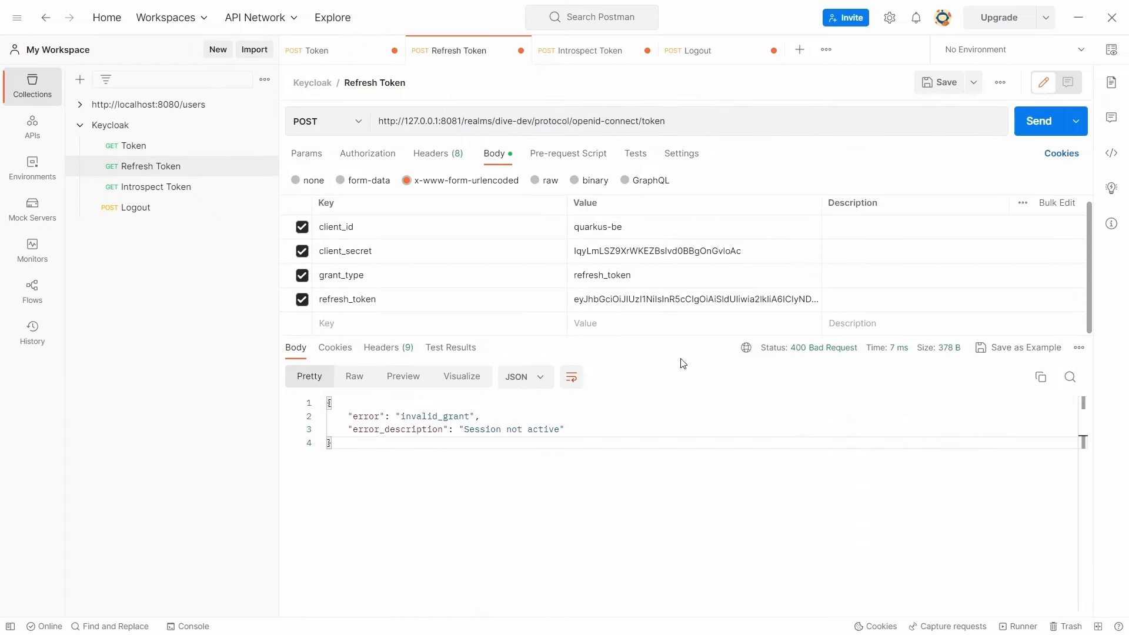
pyautogui.moveTo(373, 228)
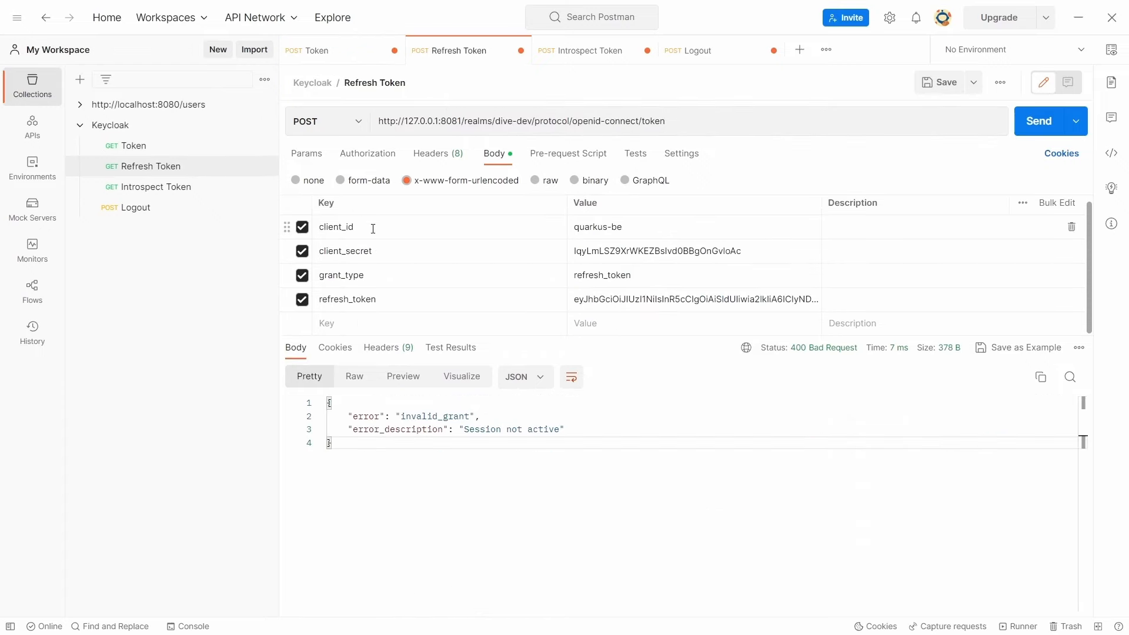
pyautogui.moveTo(391, 251)
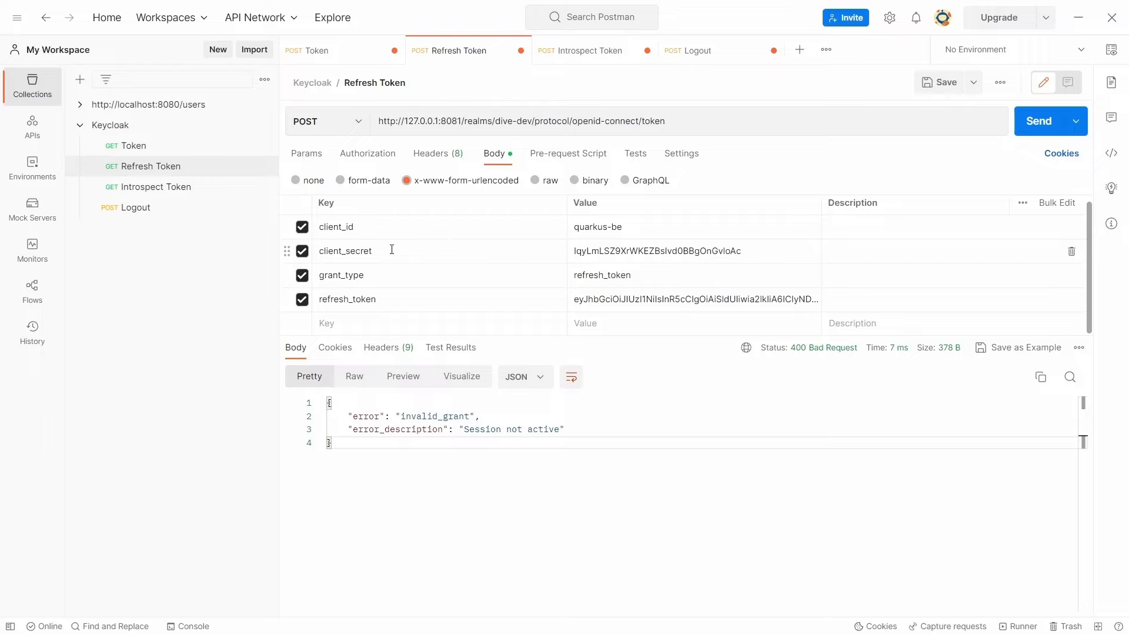
pyautogui.moveTo(389, 279)
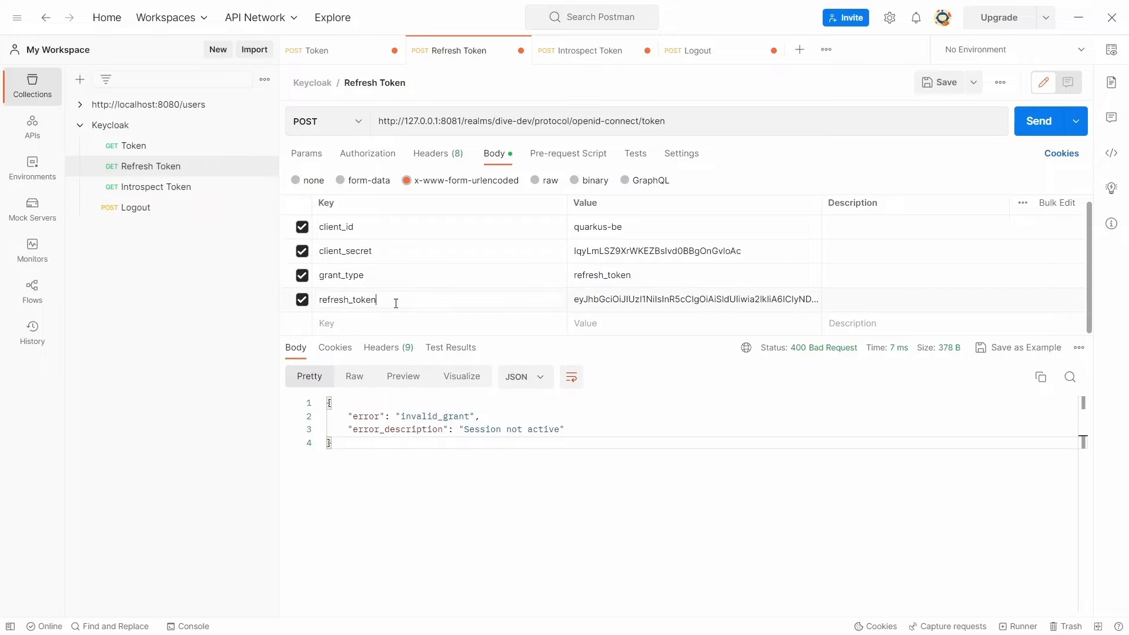
pyautogui.moveTo(447, 196)
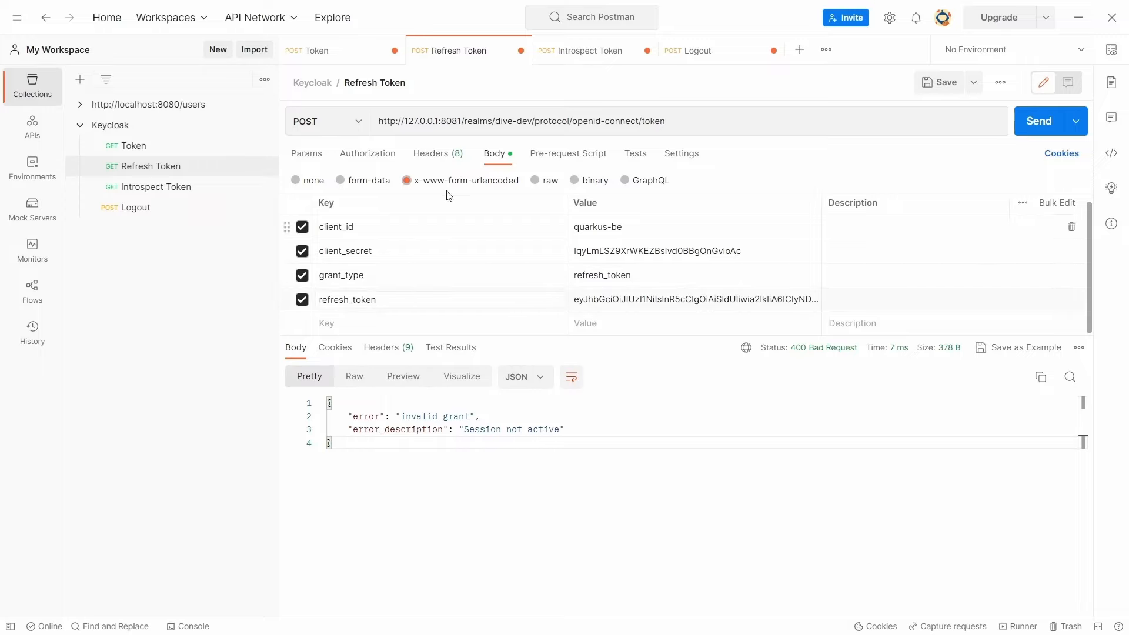
pyautogui.click(314, 50)
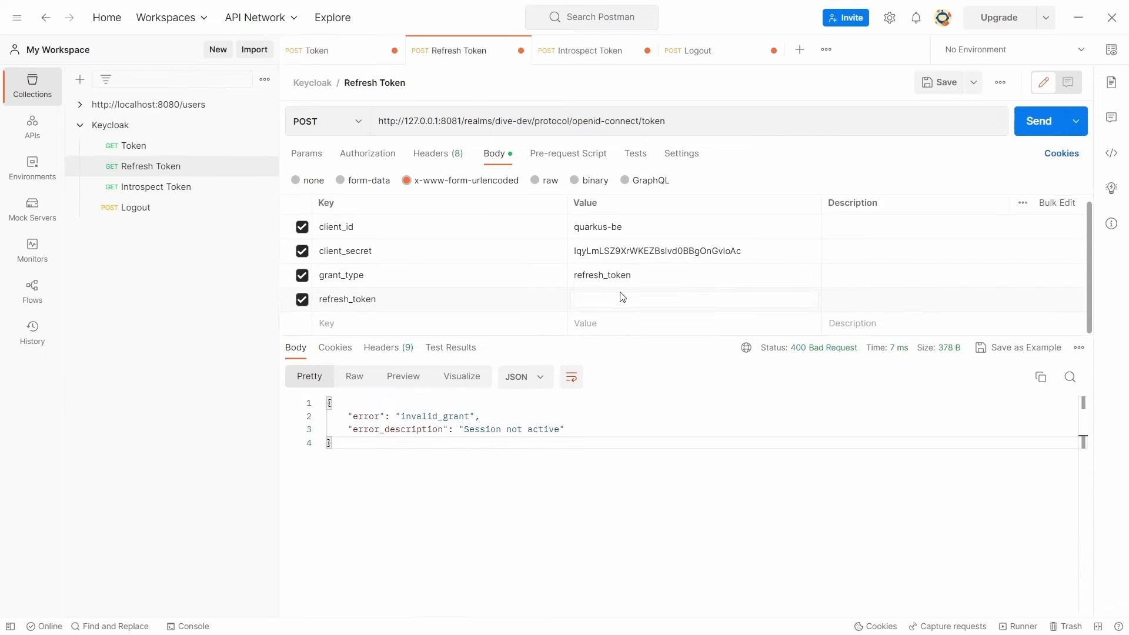
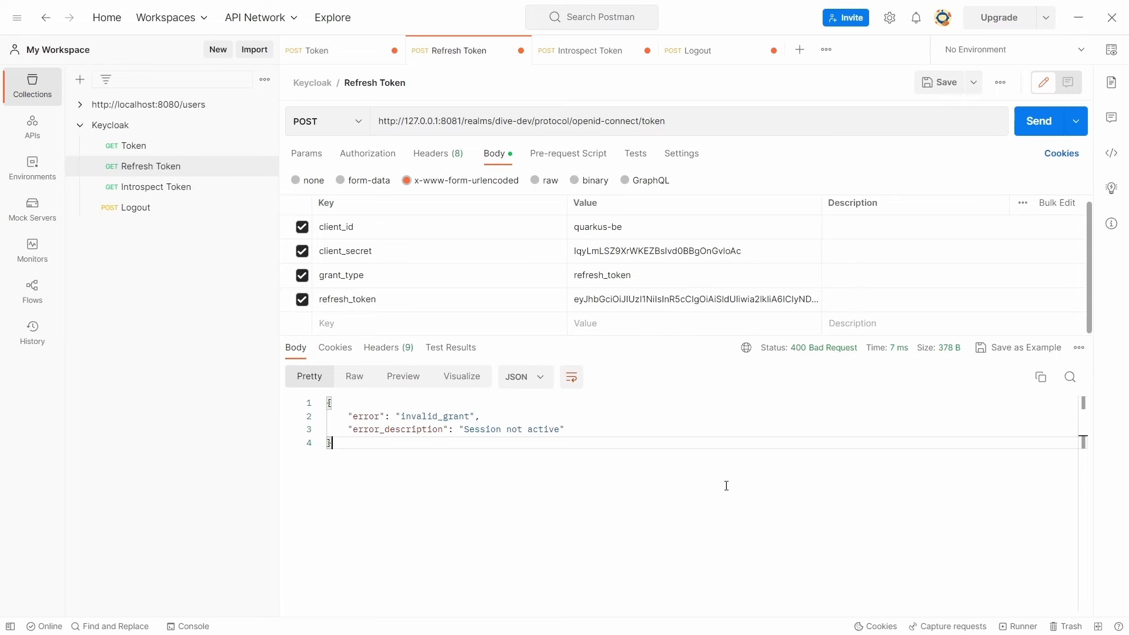
pyautogui.click(1038, 121)
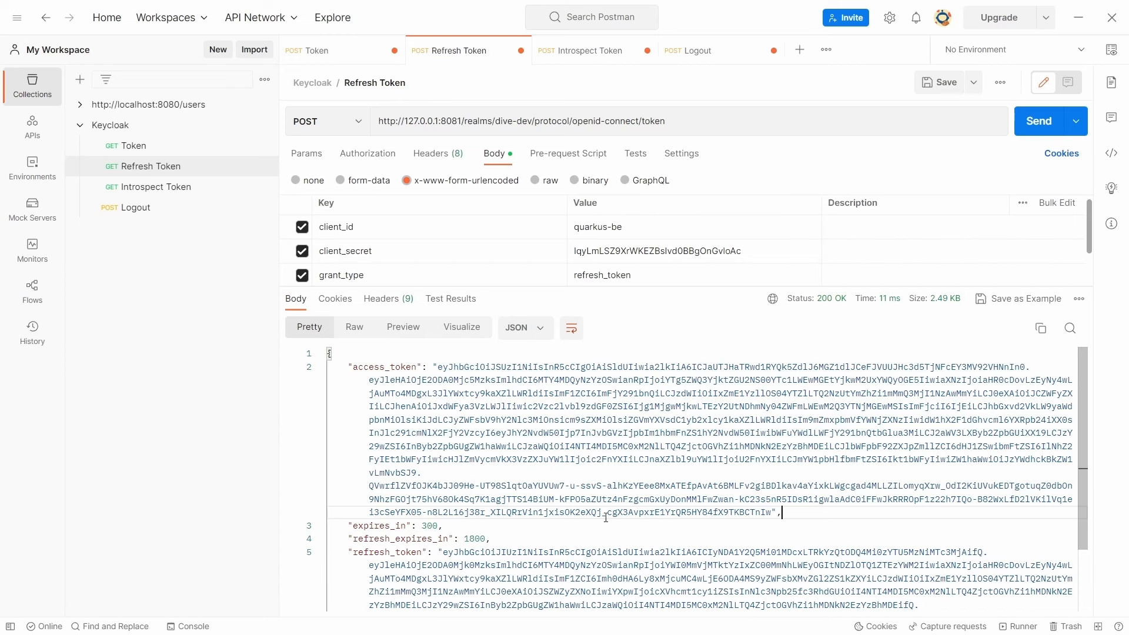
pyautogui.click(312, 50)
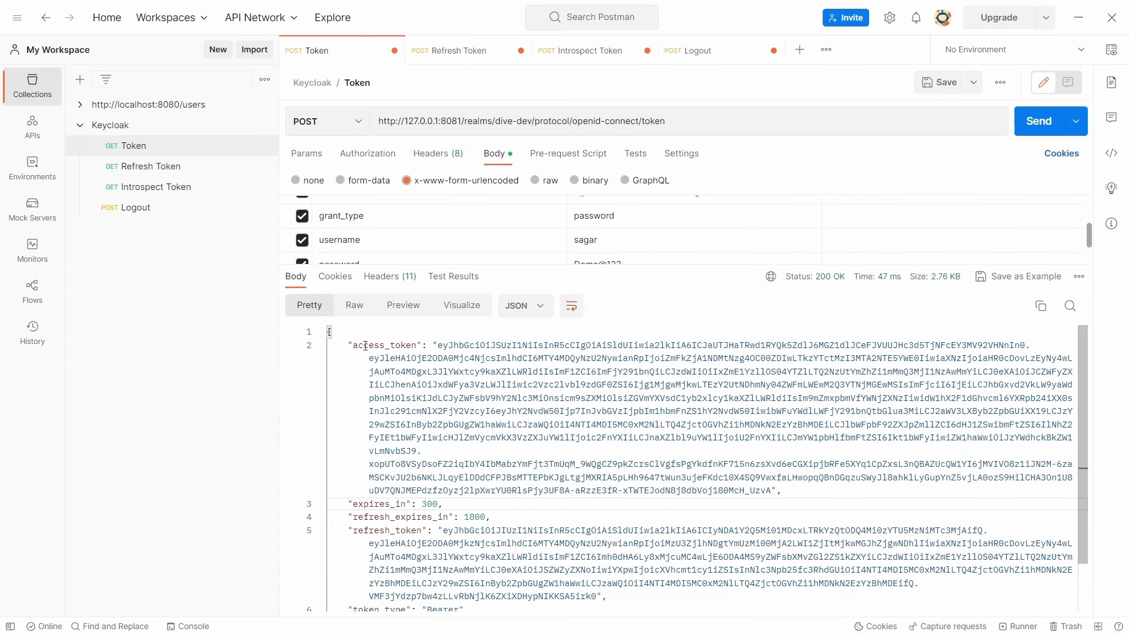